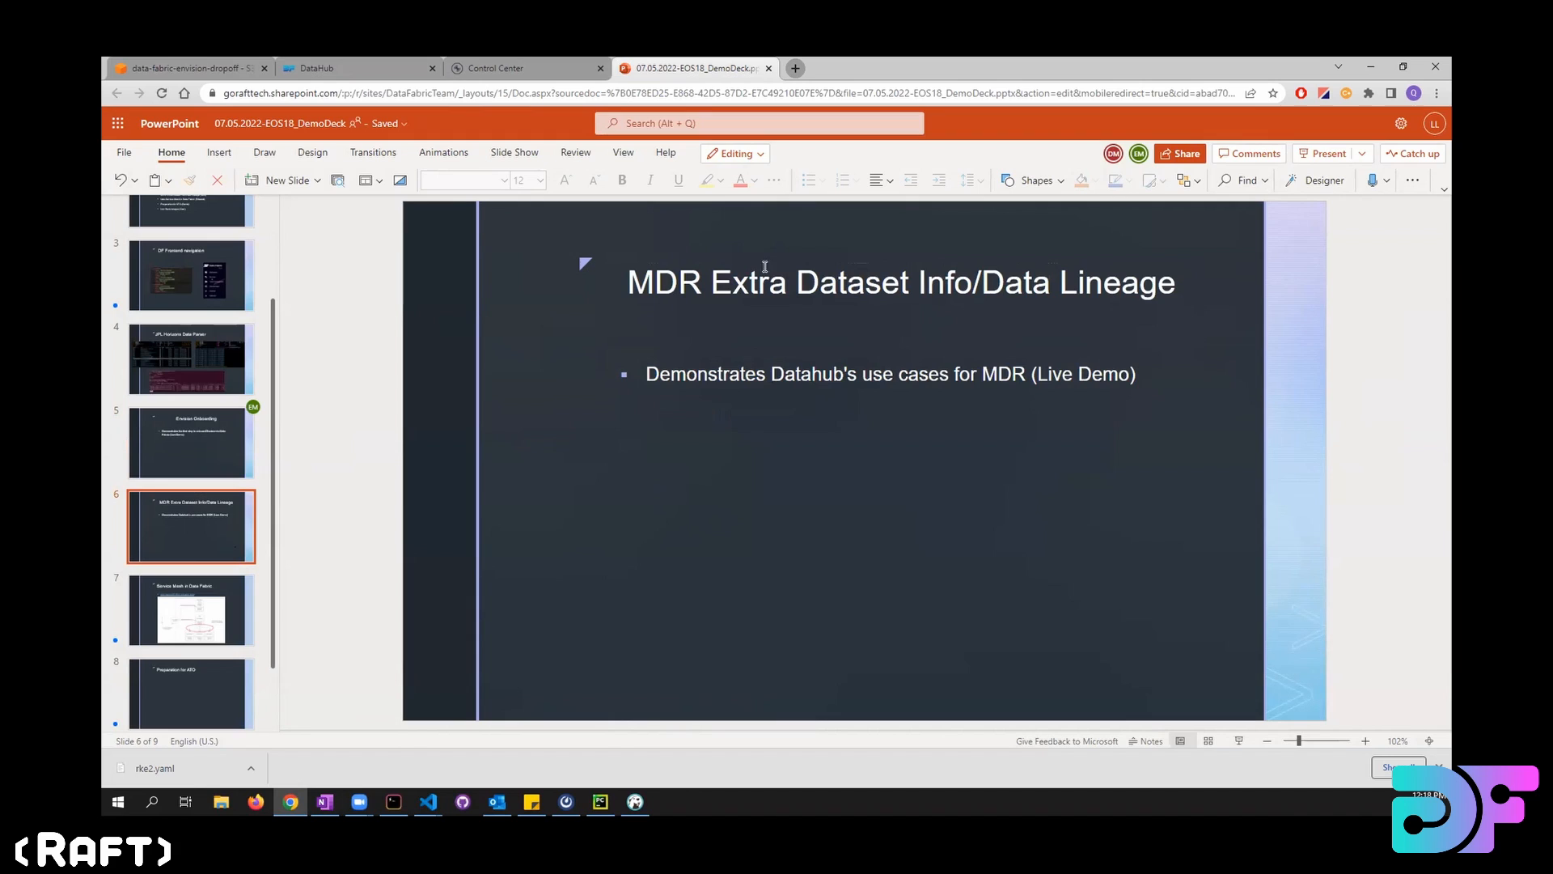
pyautogui.moveTo(650, 811)
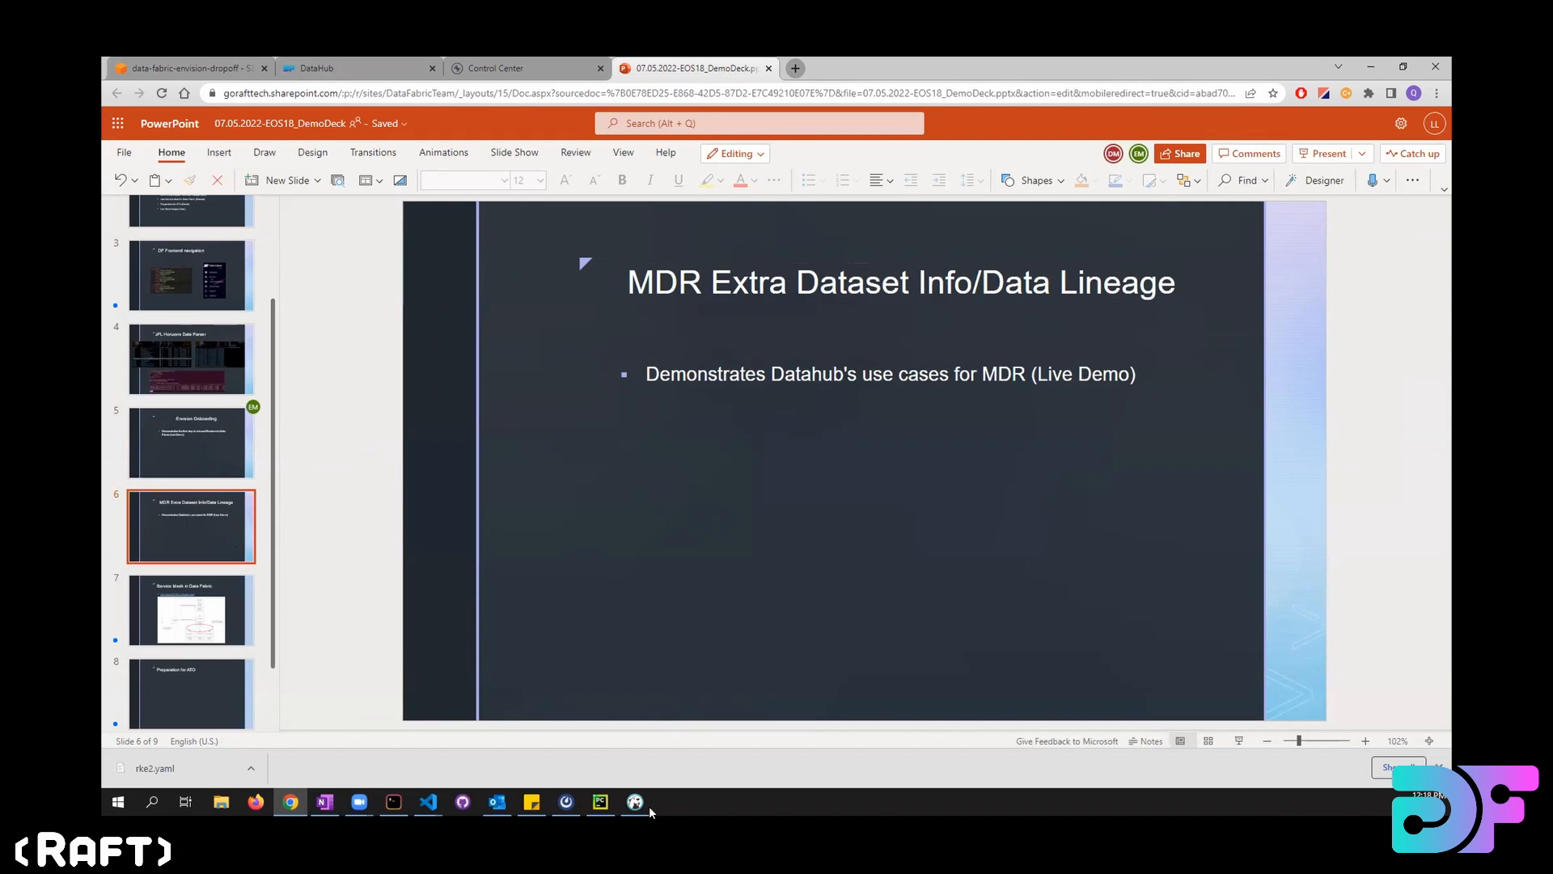
pyautogui.moveTo(634, 801)
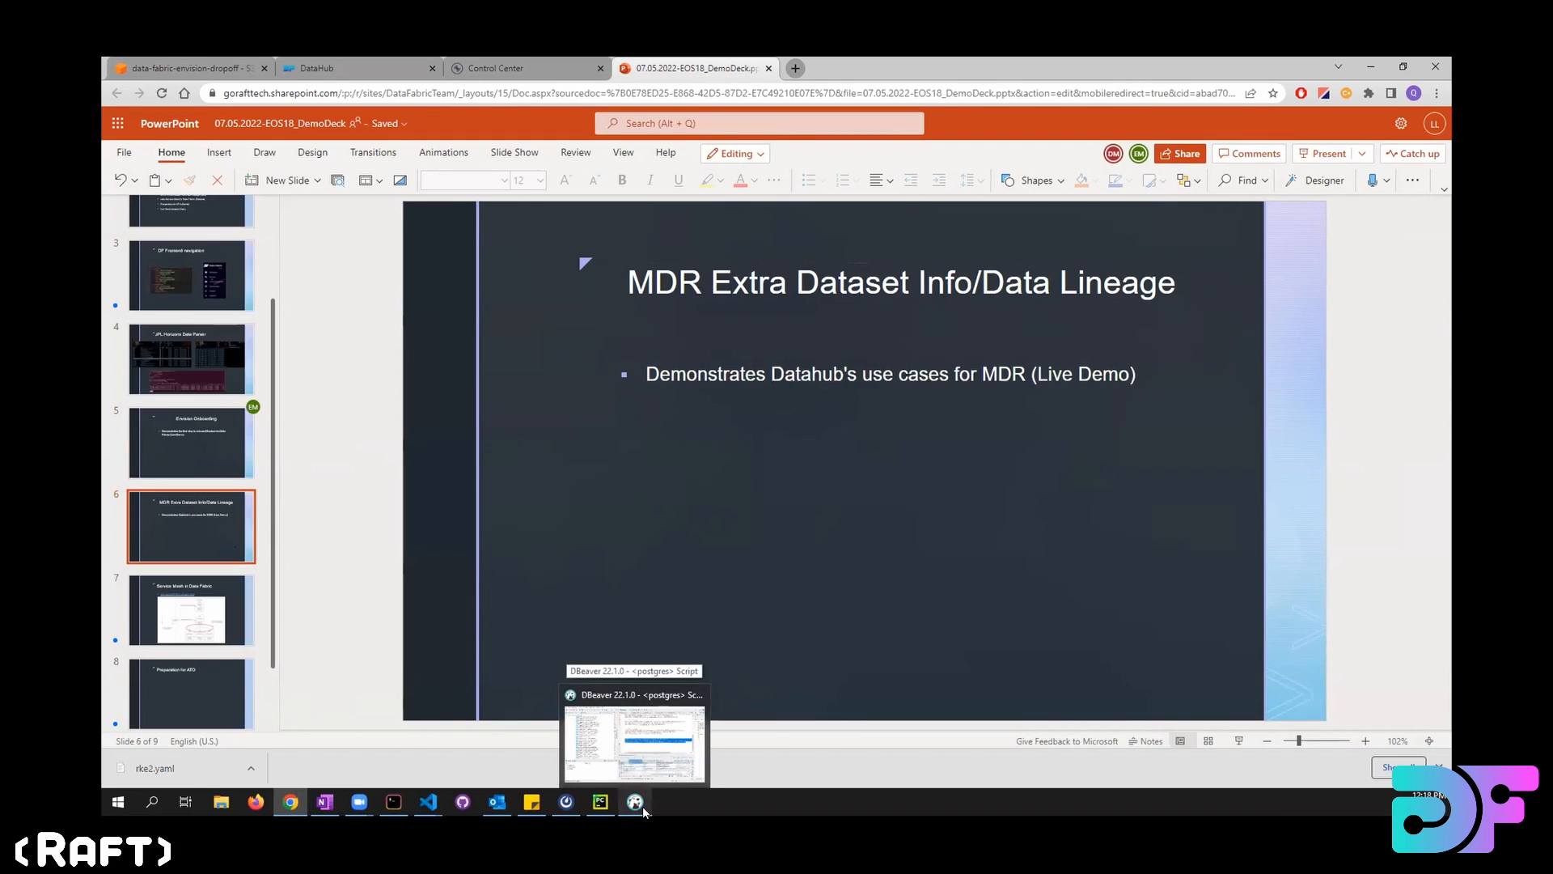
# Bring the DBeaver window with the storage-node-to-POC join script to the front.
pyautogui.click(634, 801)
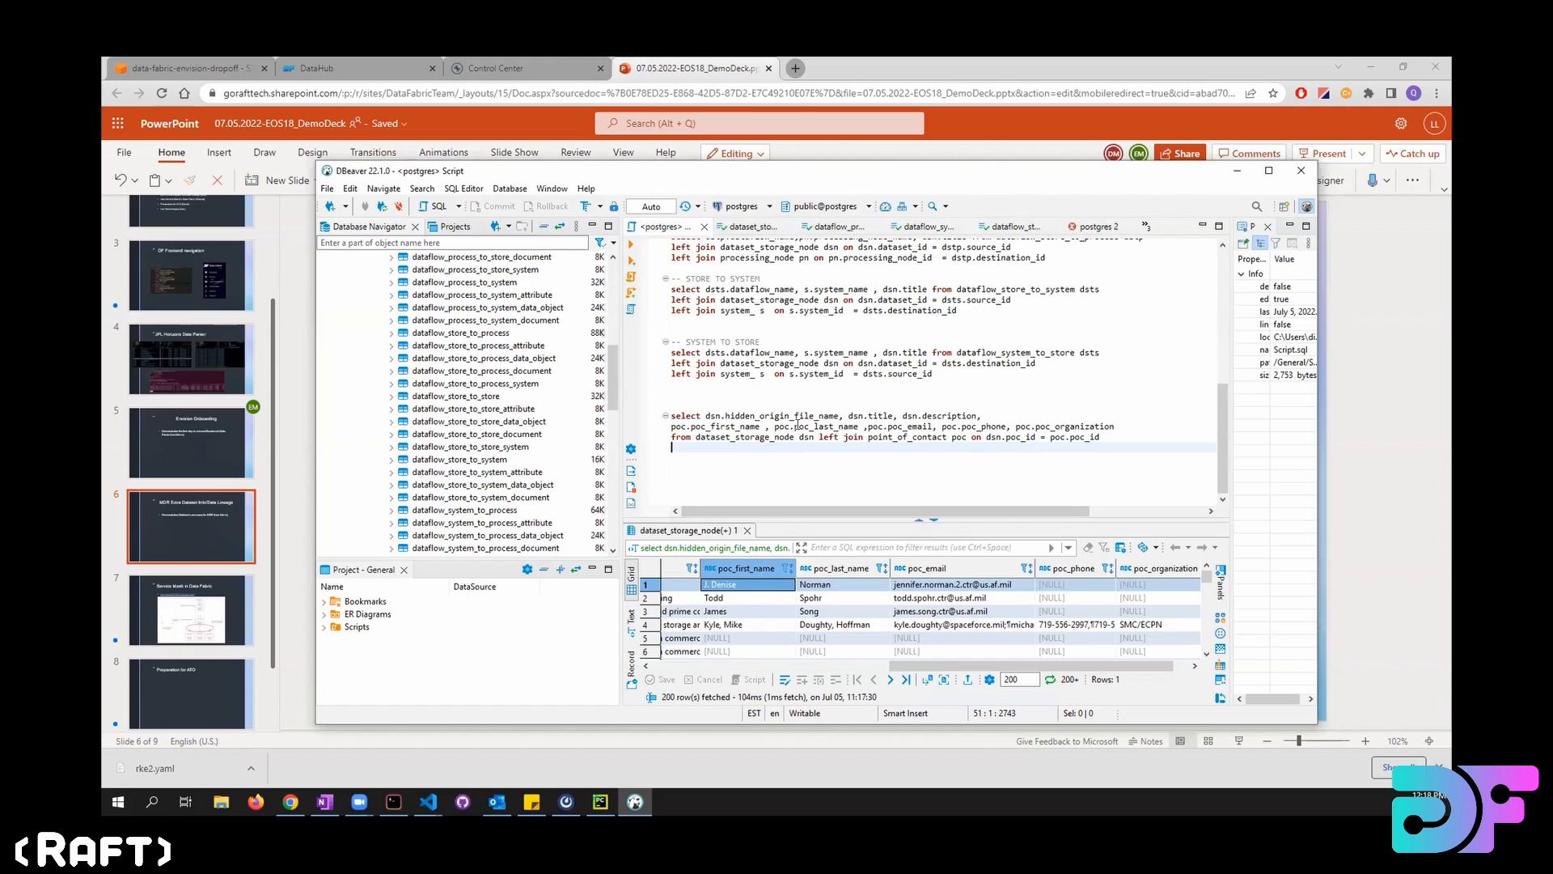
pyautogui.moveTo(943, 453)
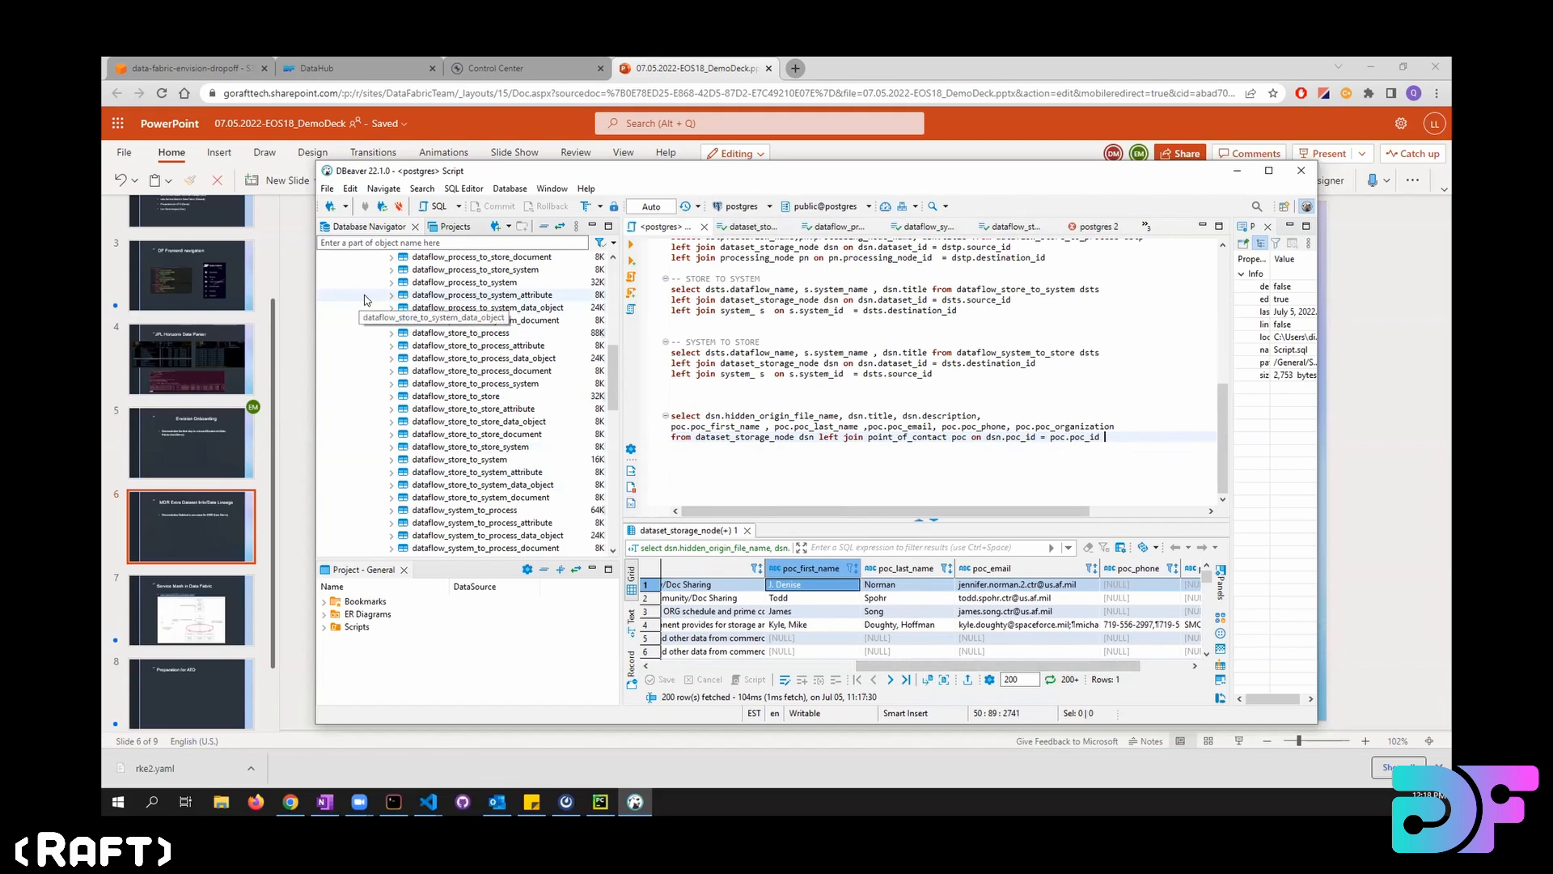
# Find the GPS Control Segment - 13 dataset from DataHub home and show its POC properties.
pyautogui.click(356, 68)
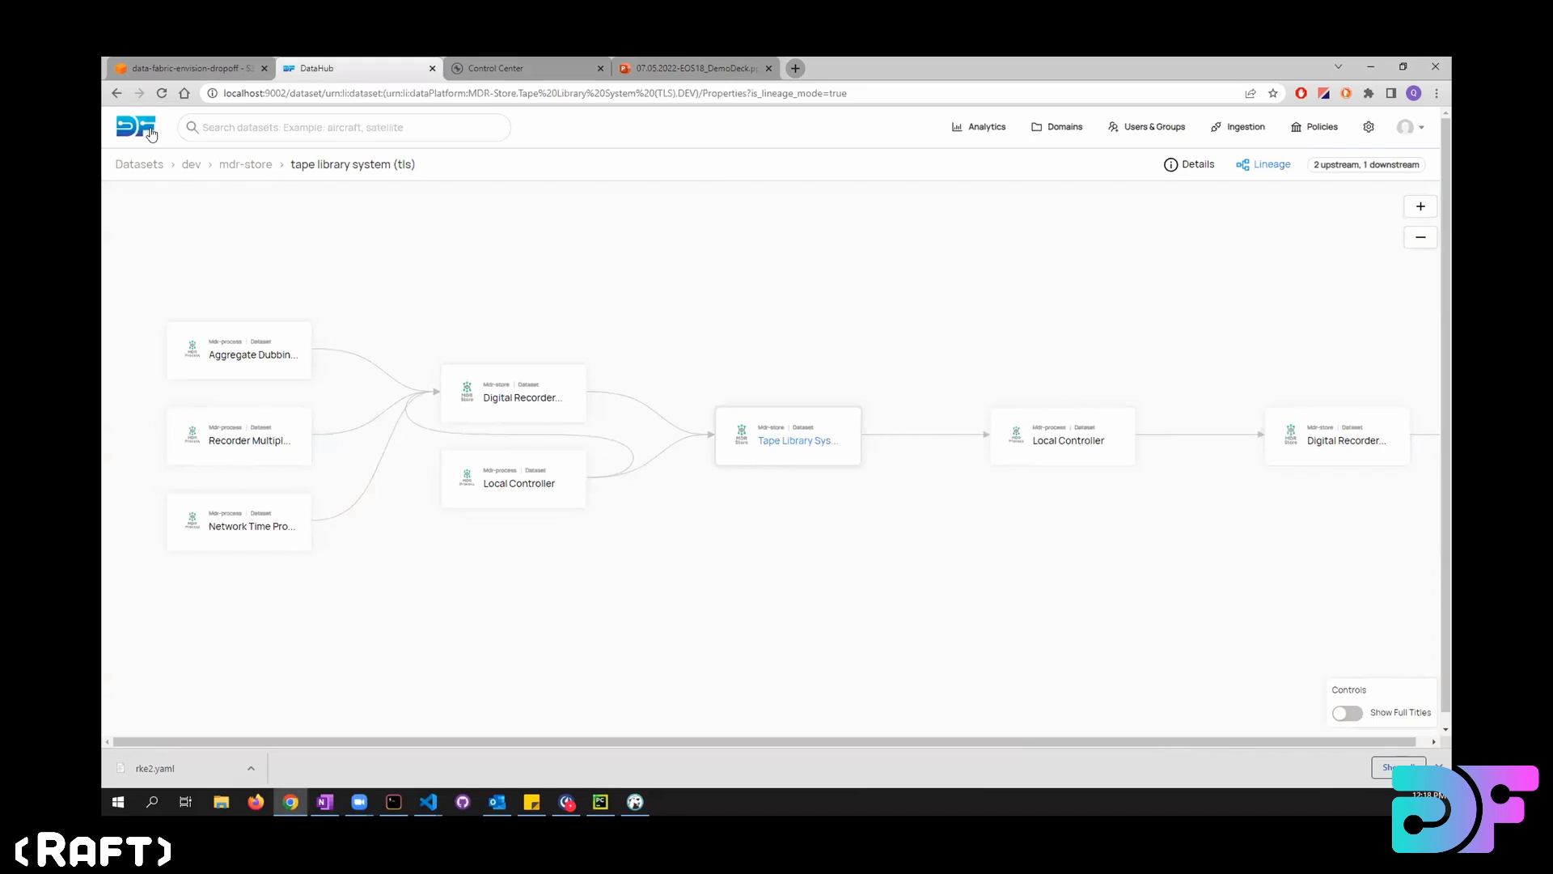
pyautogui.click(136, 126)
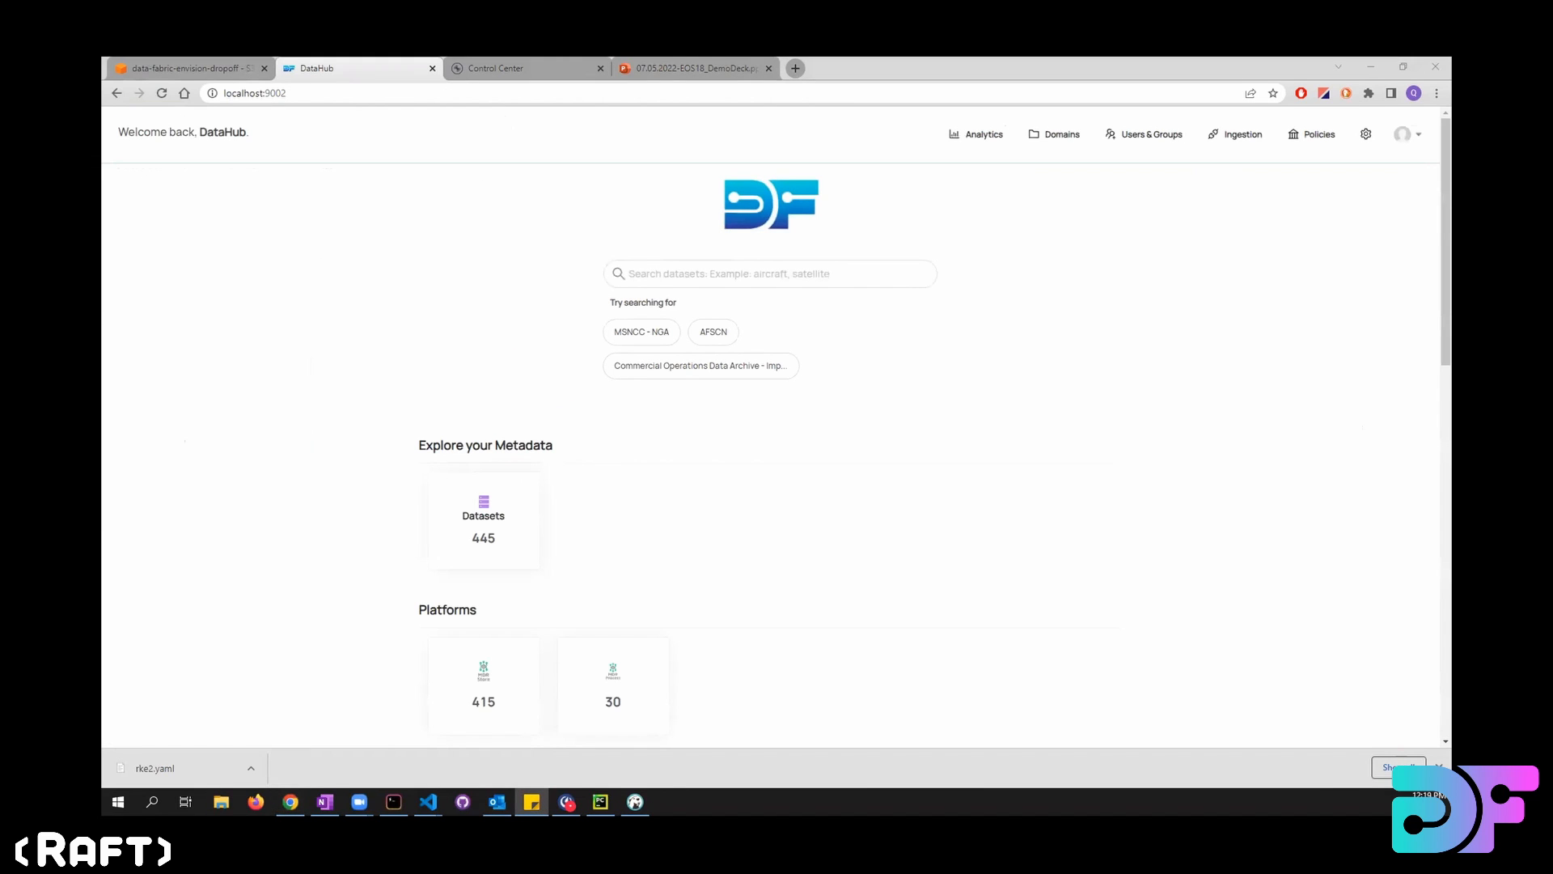
pyautogui.click(770, 273)
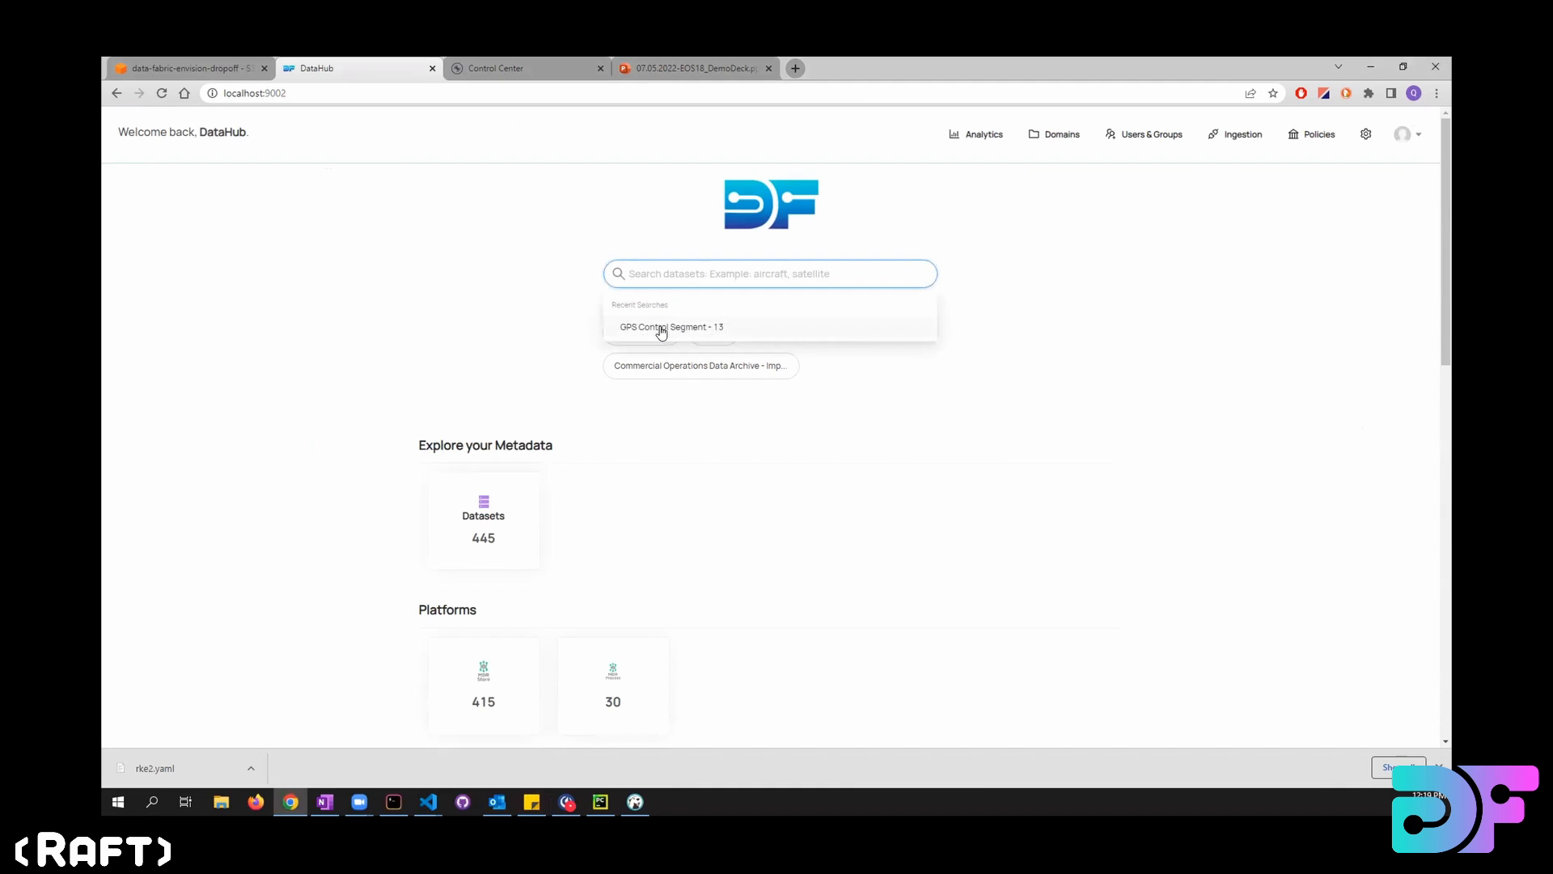
pyautogui.click(670, 327)
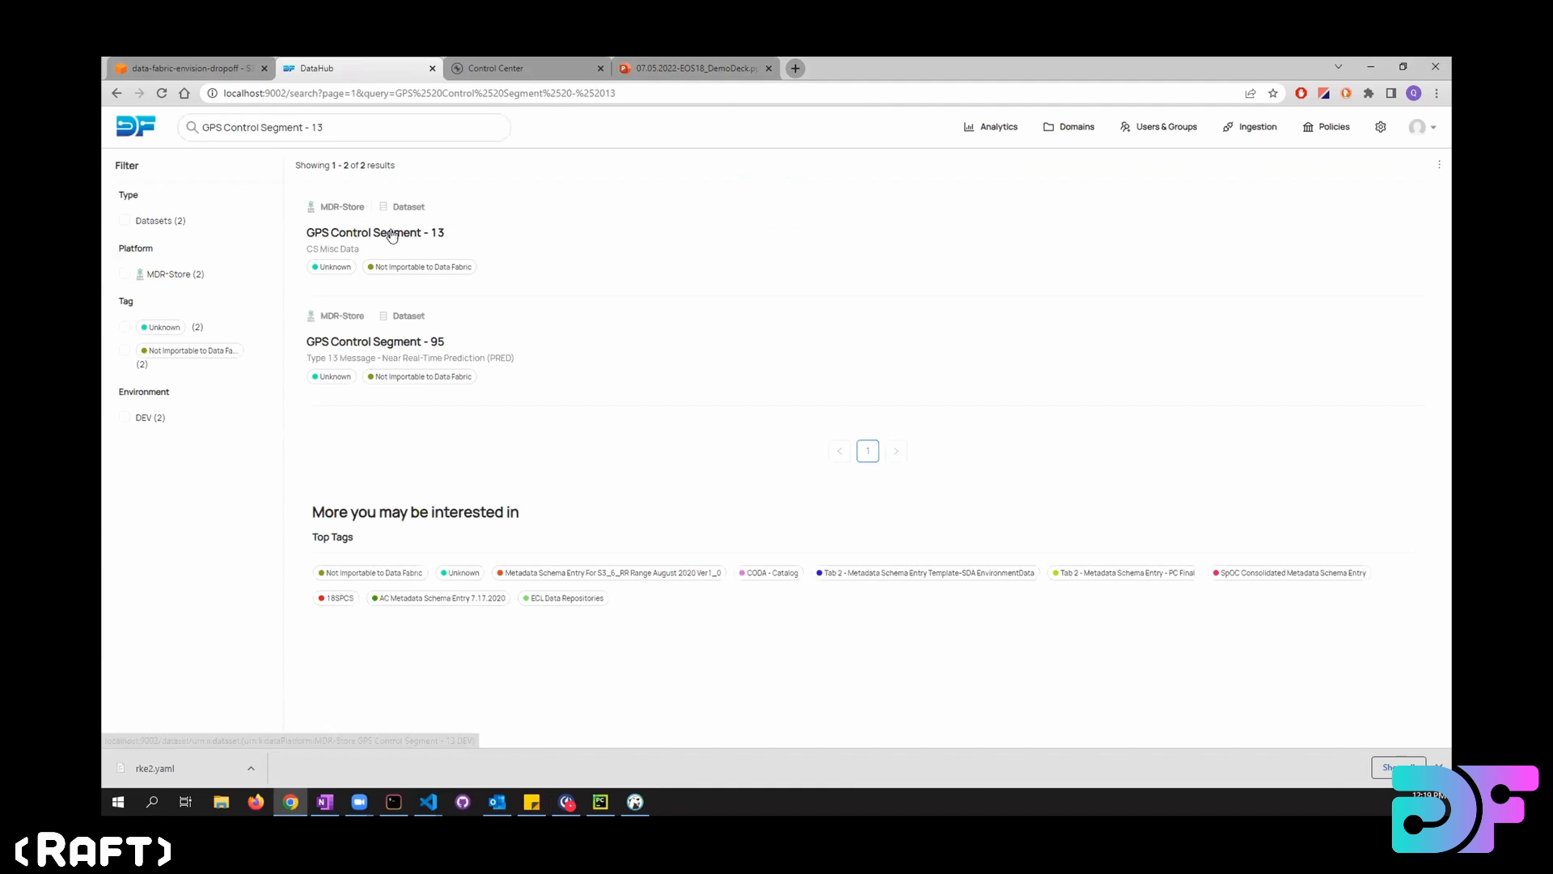
pyautogui.click(374, 231)
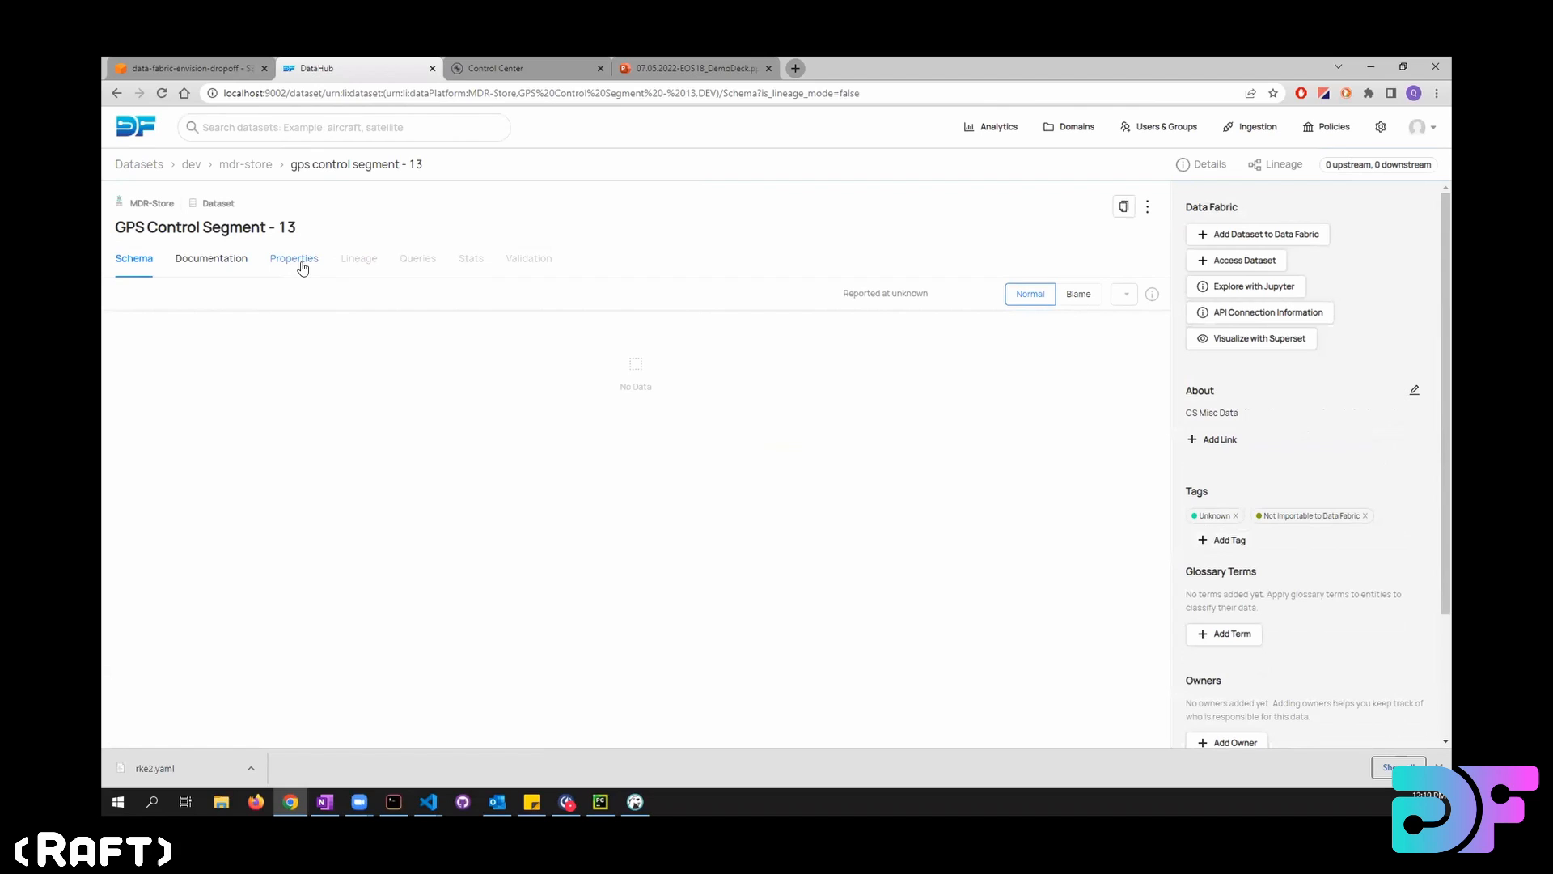
pyautogui.click(292, 258)
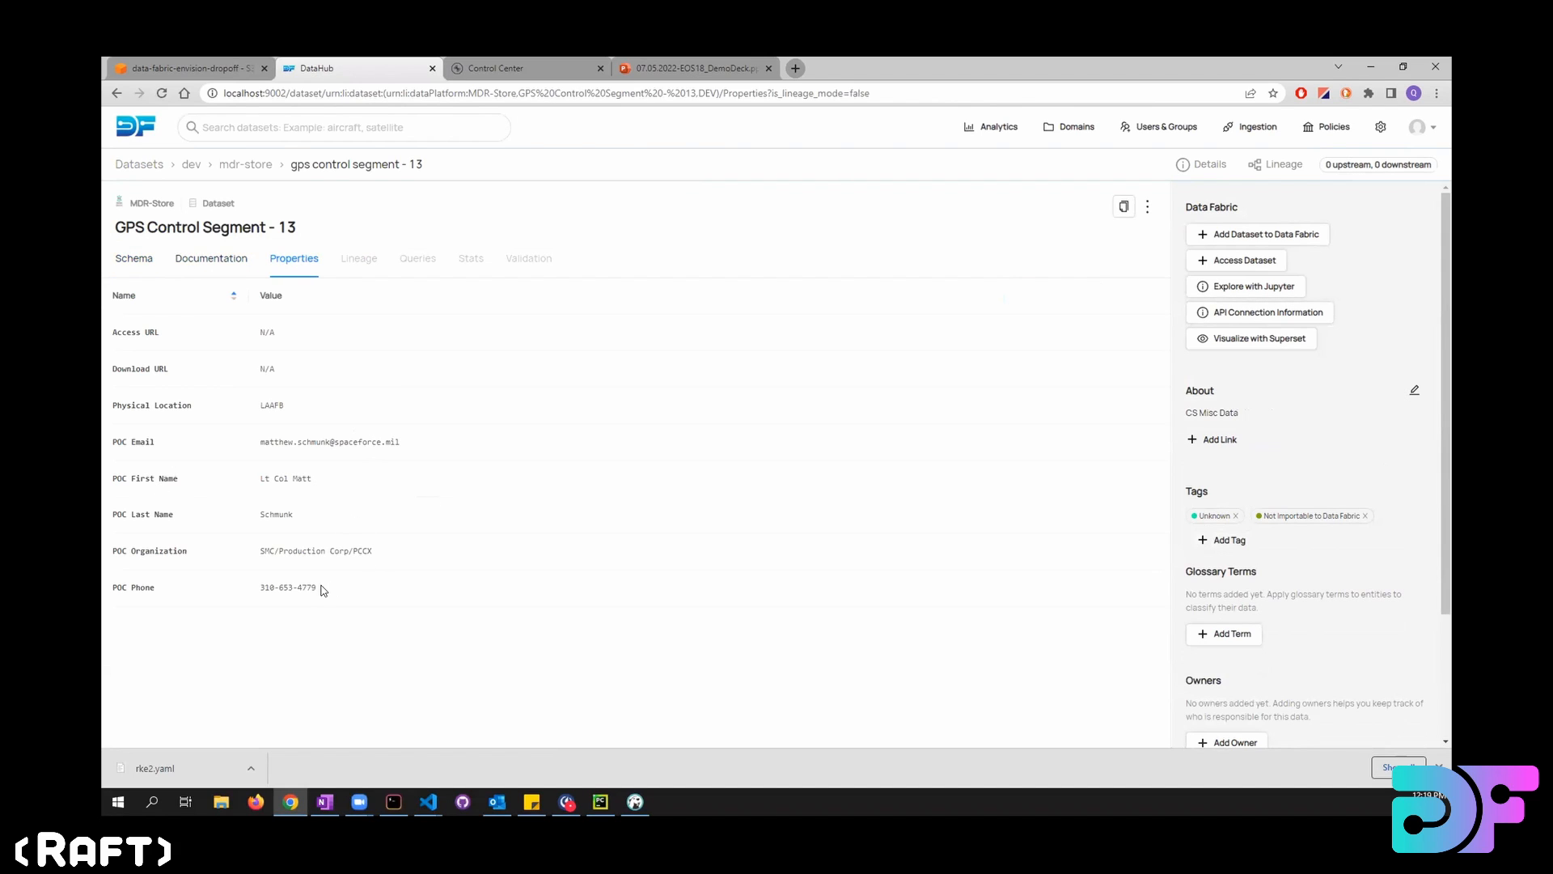
pyautogui.moveTo(168, 462)
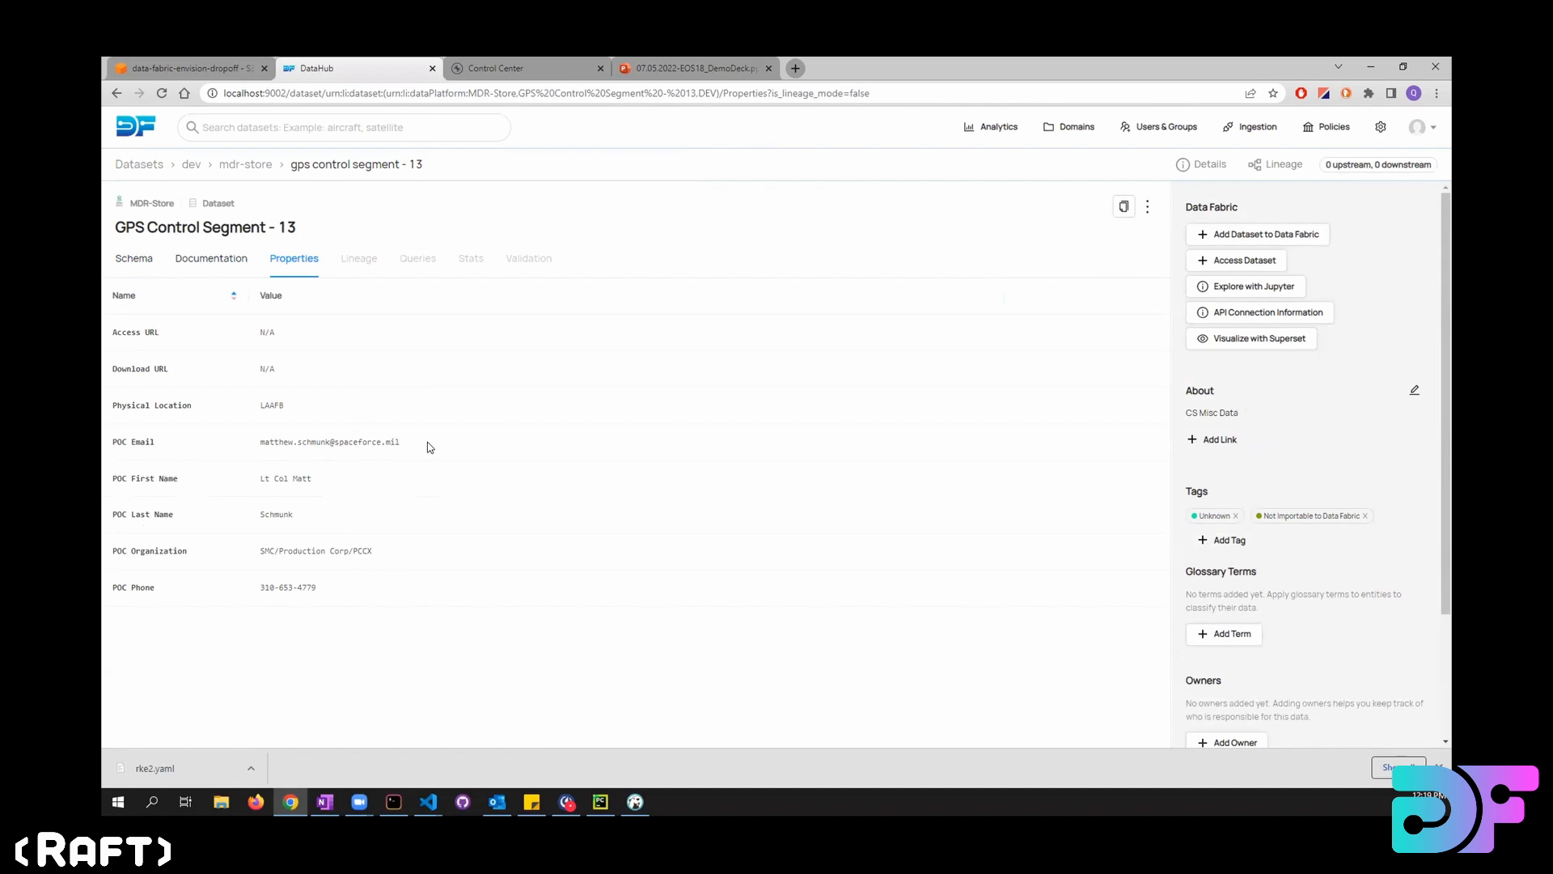
pyautogui.moveTo(171, 337)
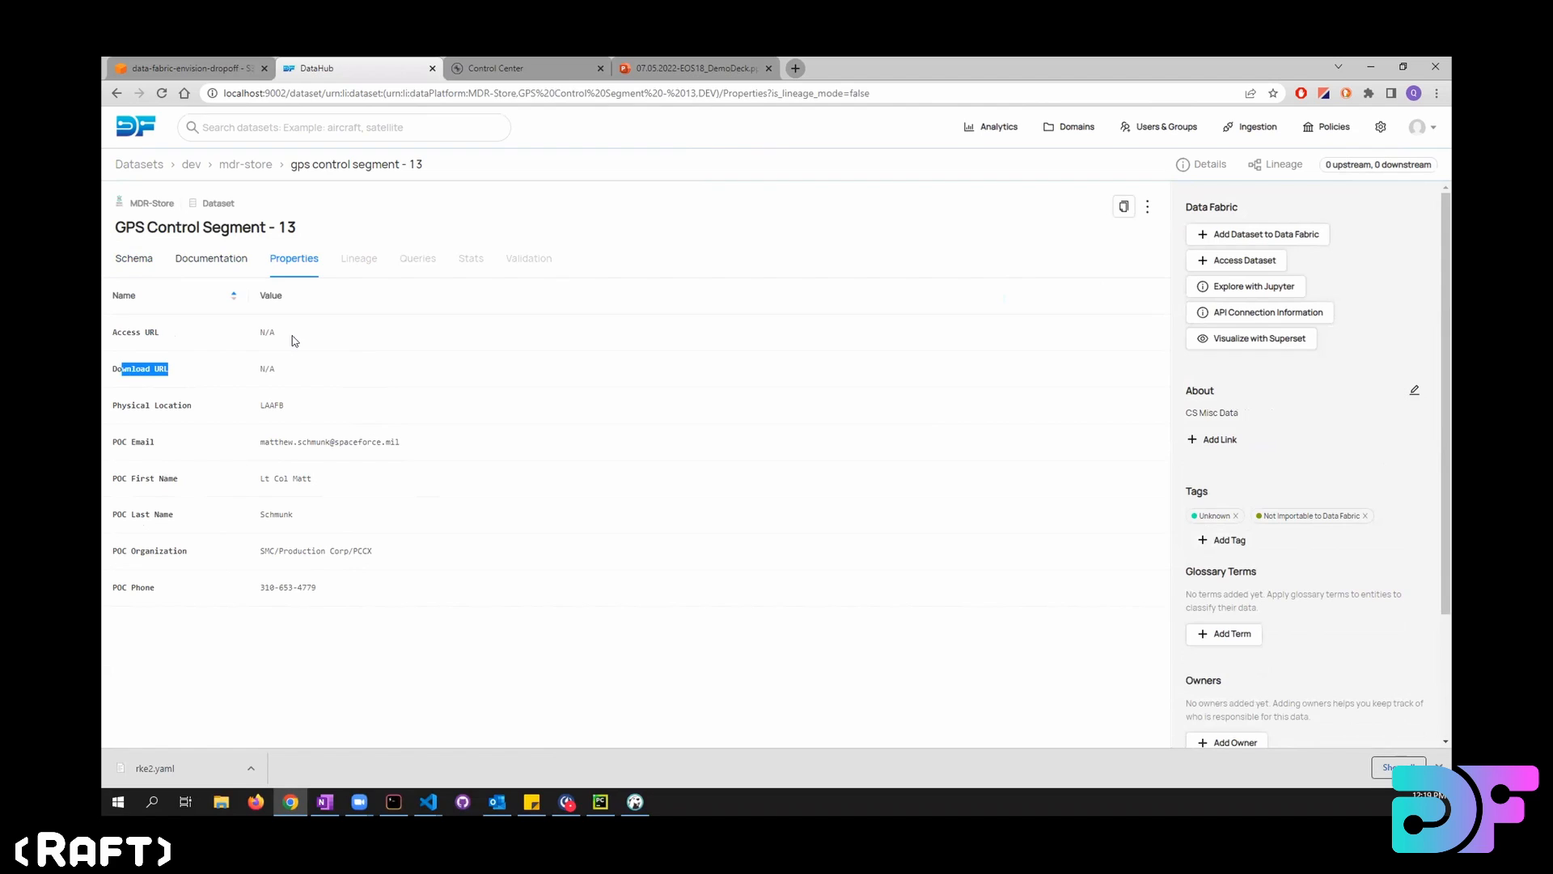
pyautogui.moveTo(201, 411)
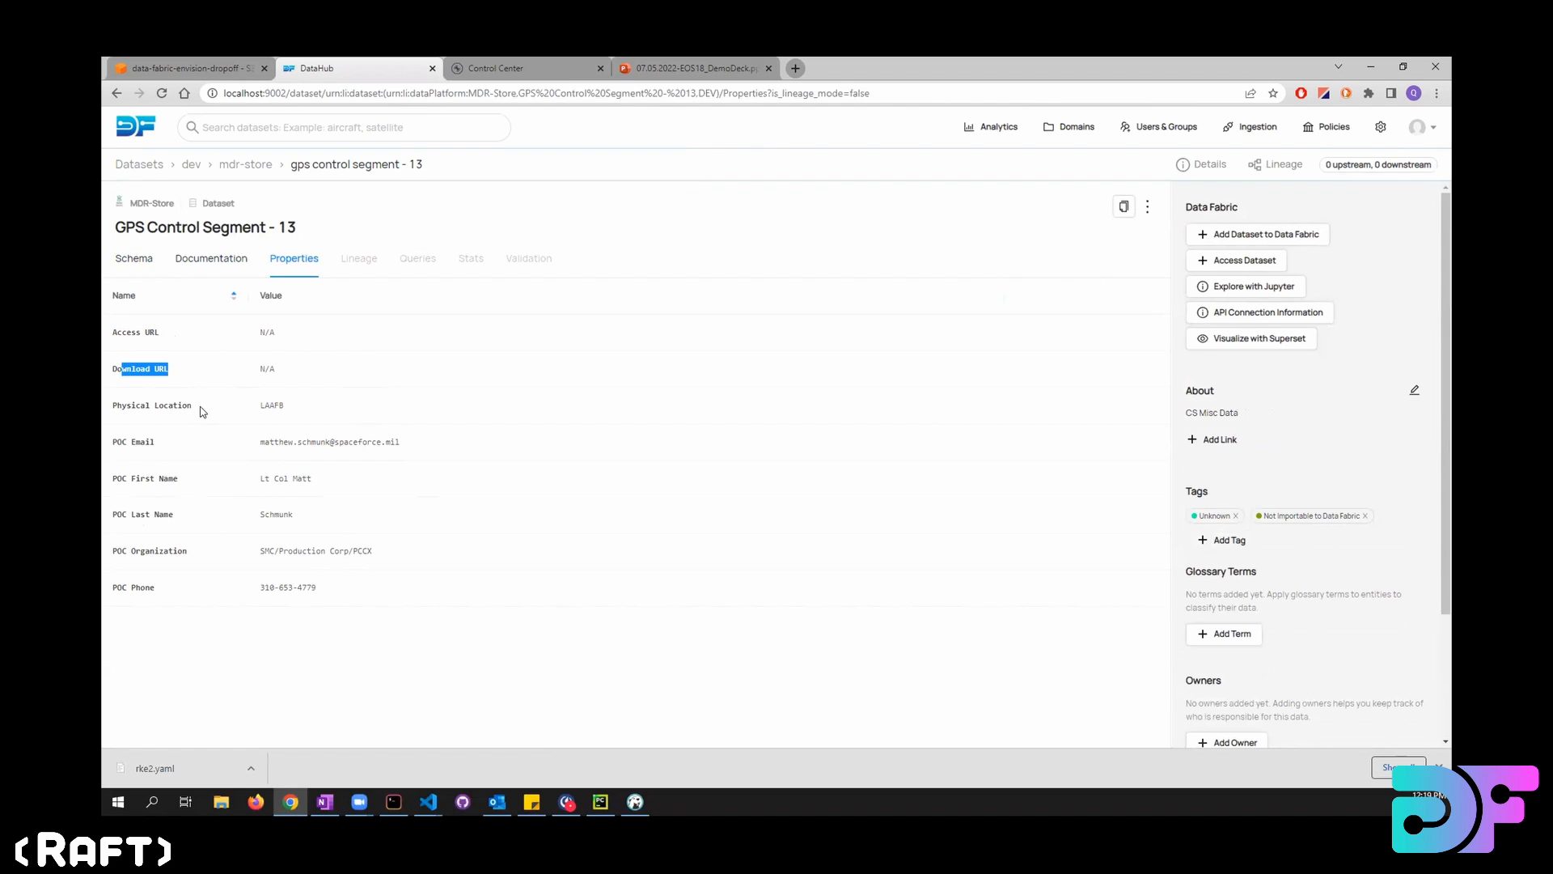
pyautogui.moveTo(271, 440)
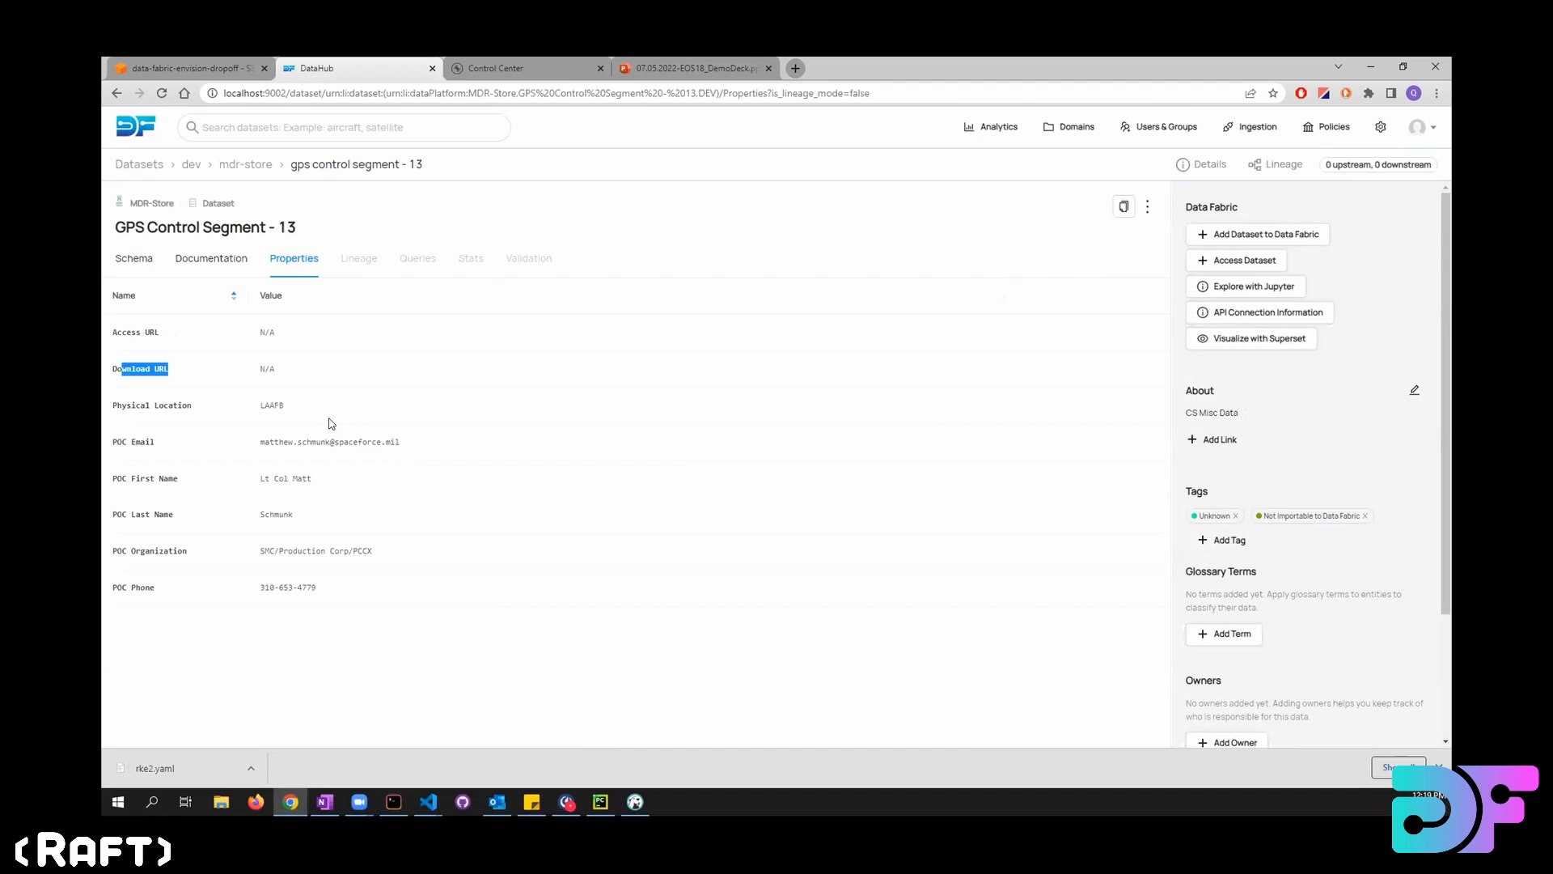
pyautogui.moveTo(627, 794)
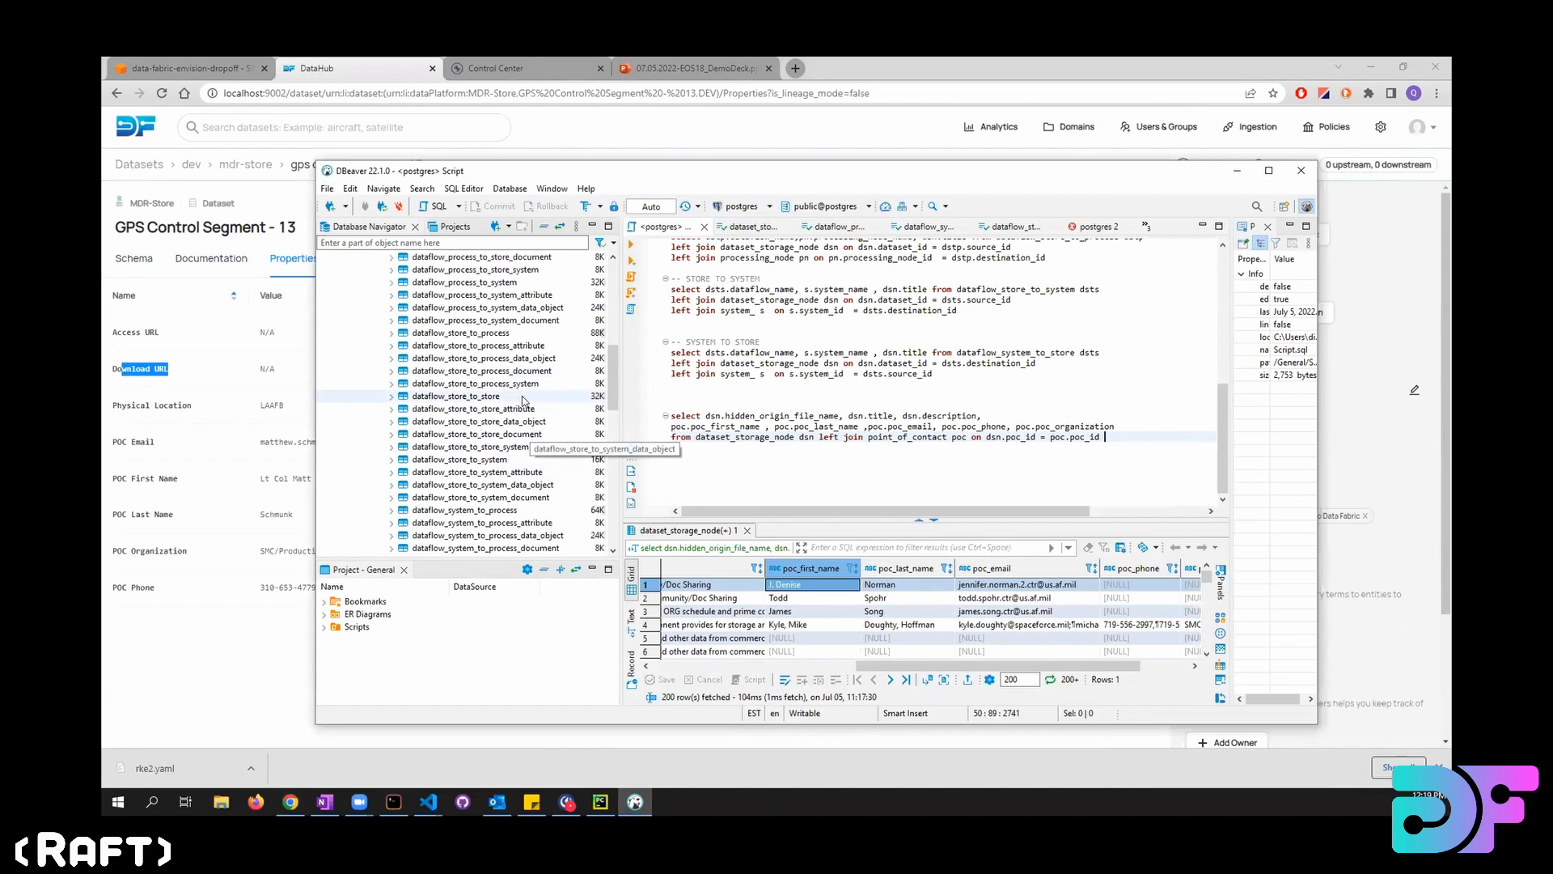
# Scroll the DBeaver Database Navigator down to the dataflow_* tables.
pyautogui.scroll(-3)
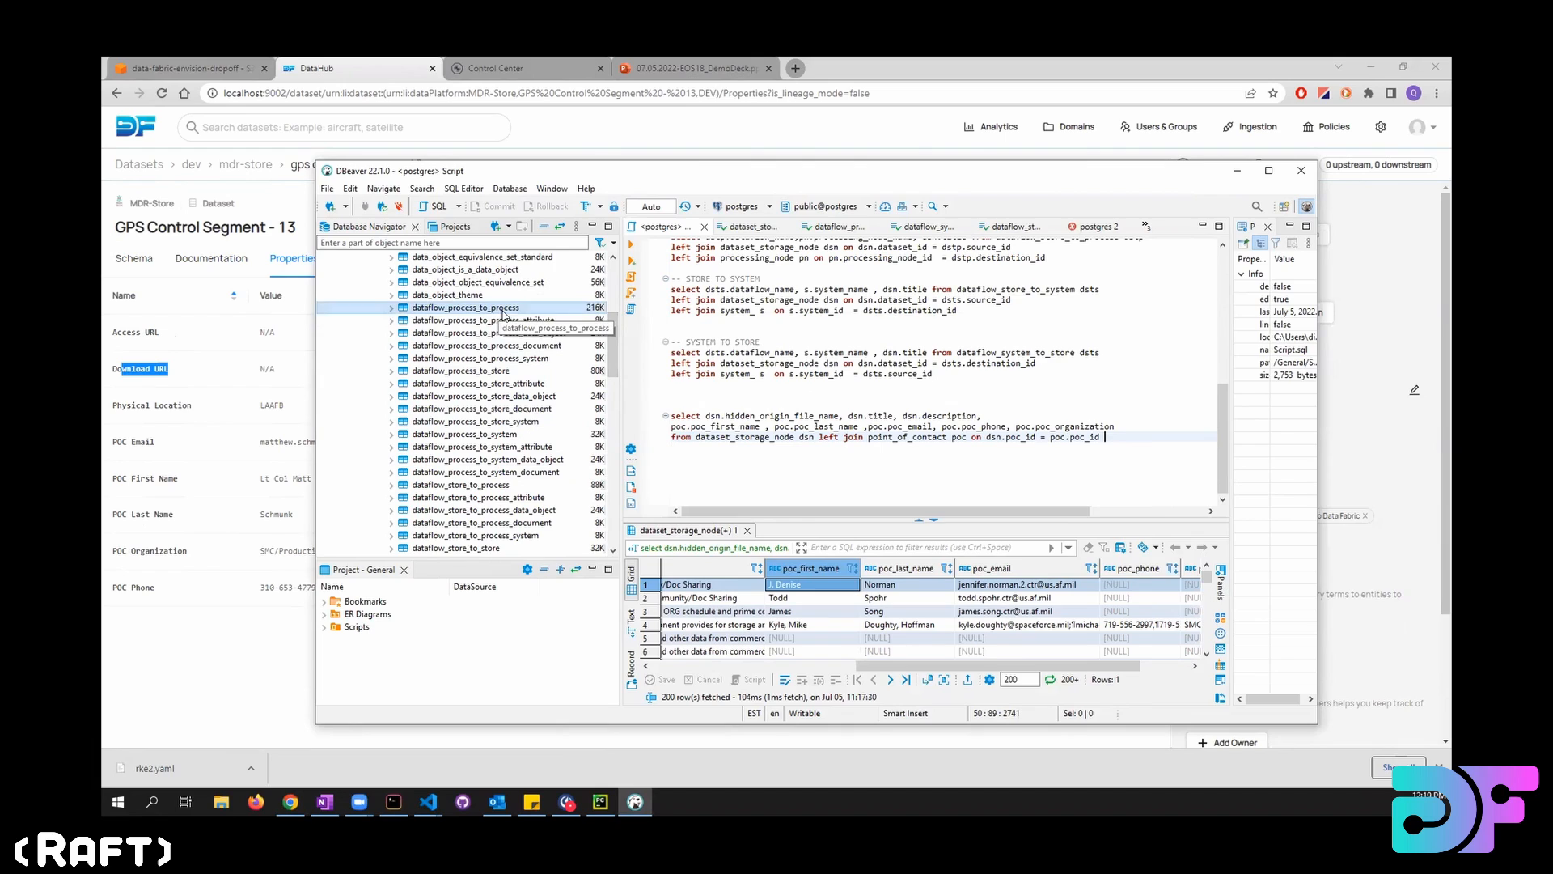
pyautogui.moveTo(466, 317)
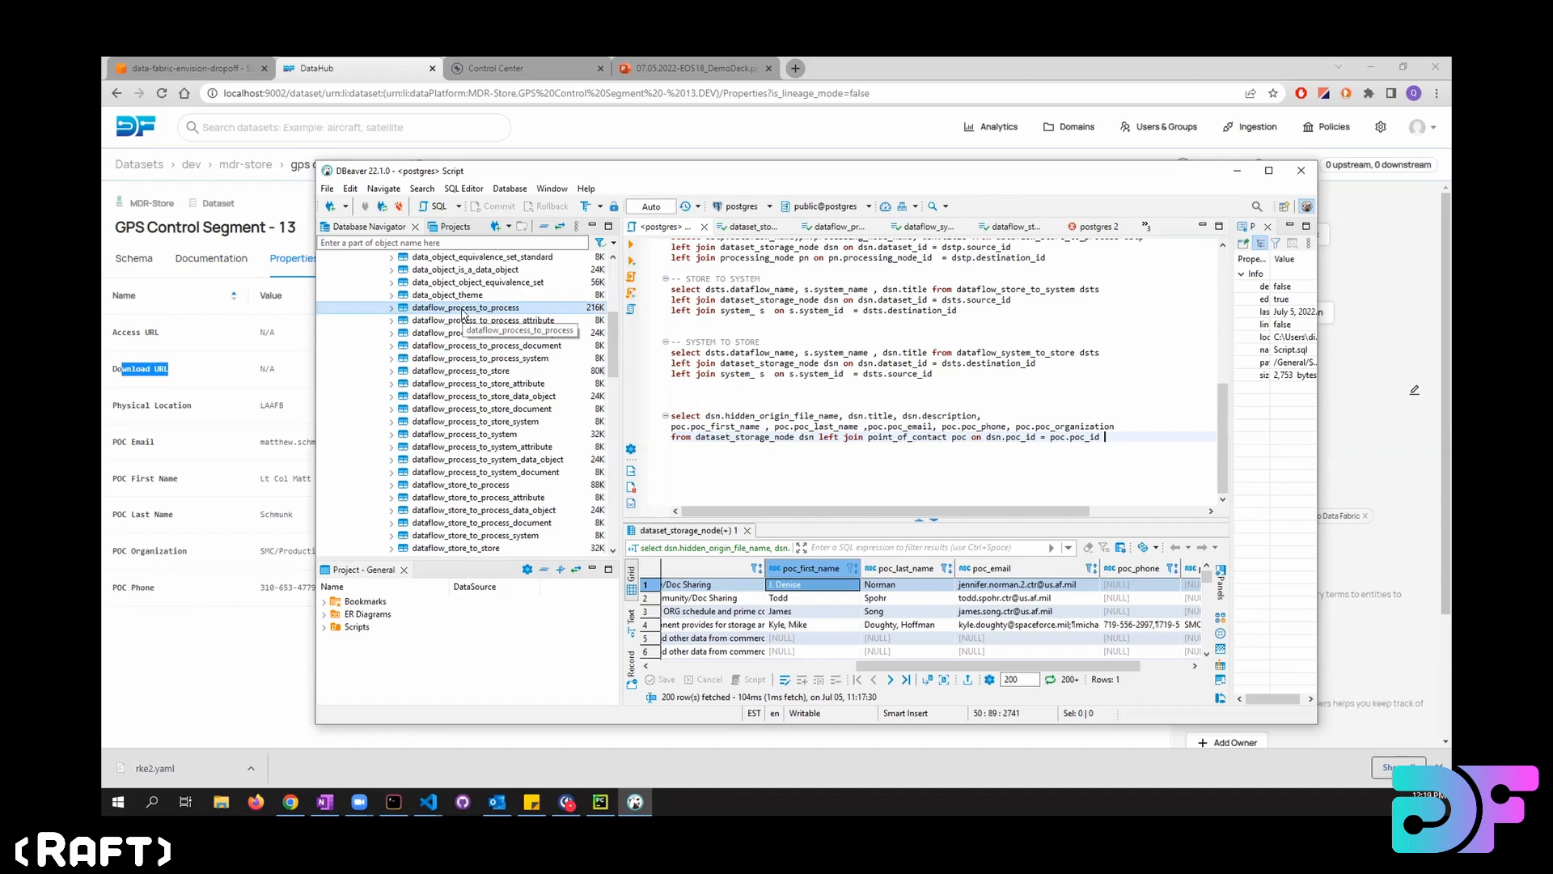
pyautogui.moveTo(505, 309)
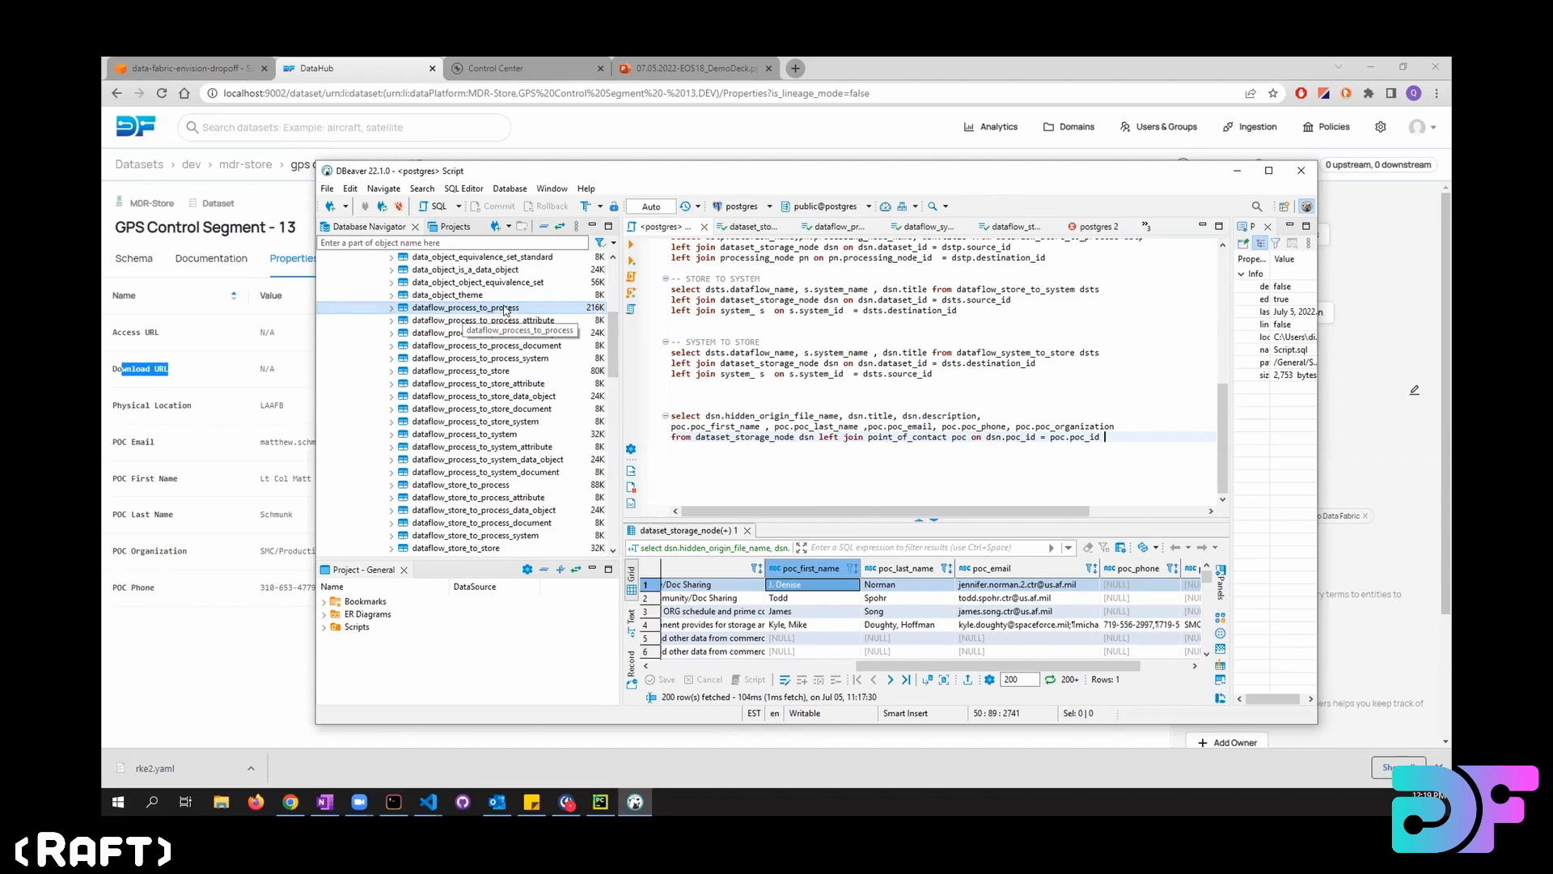
pyautogui.moveTo(506, 374)
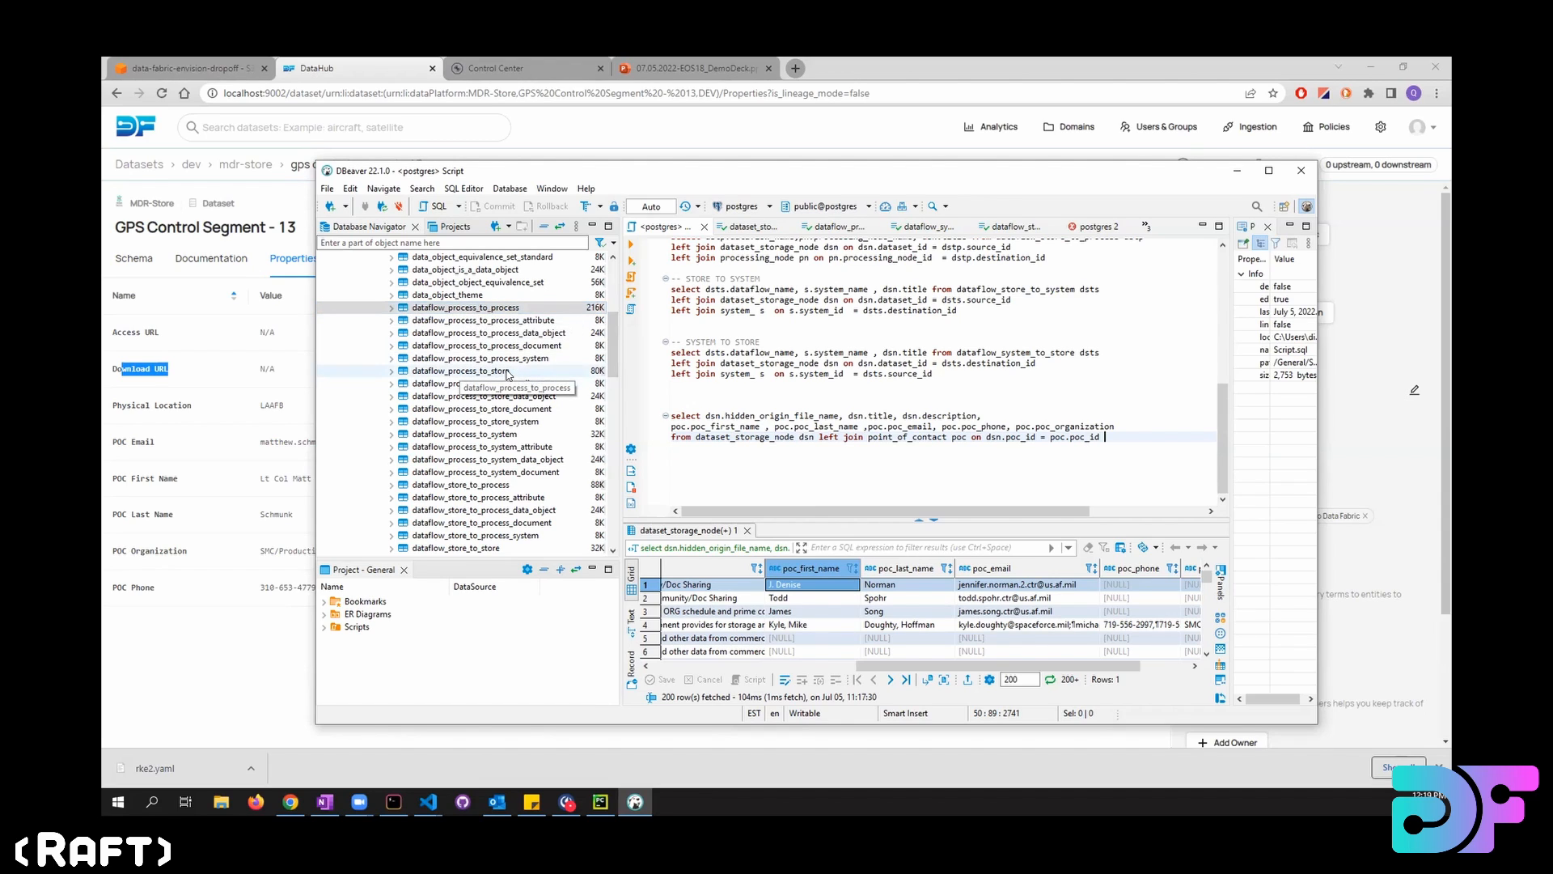
pyautogui.scroll(-3)
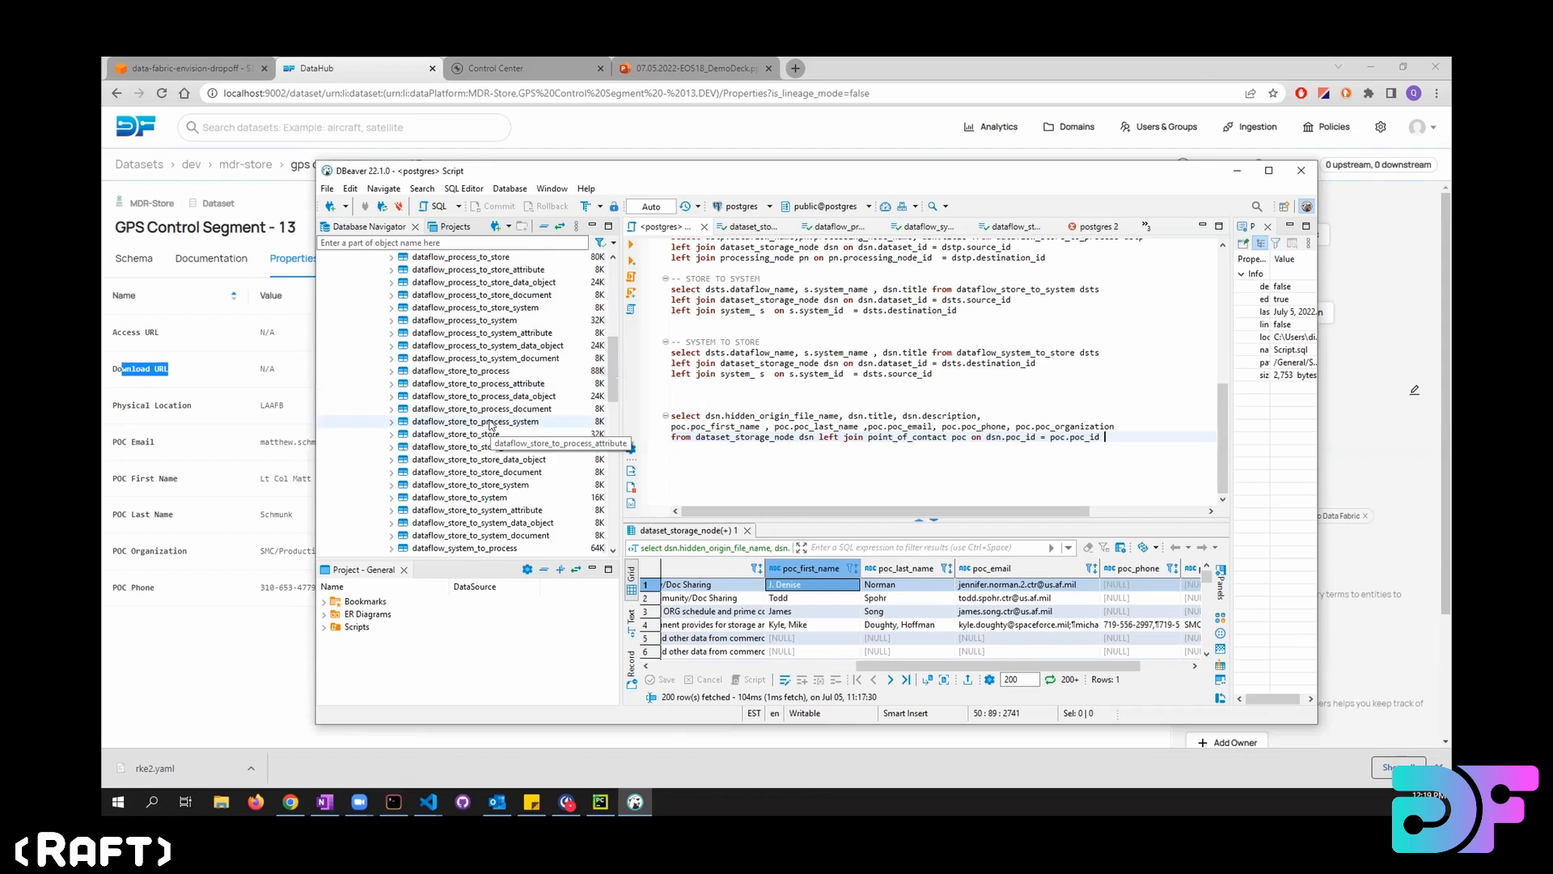
pyautogui.scroll(-3)
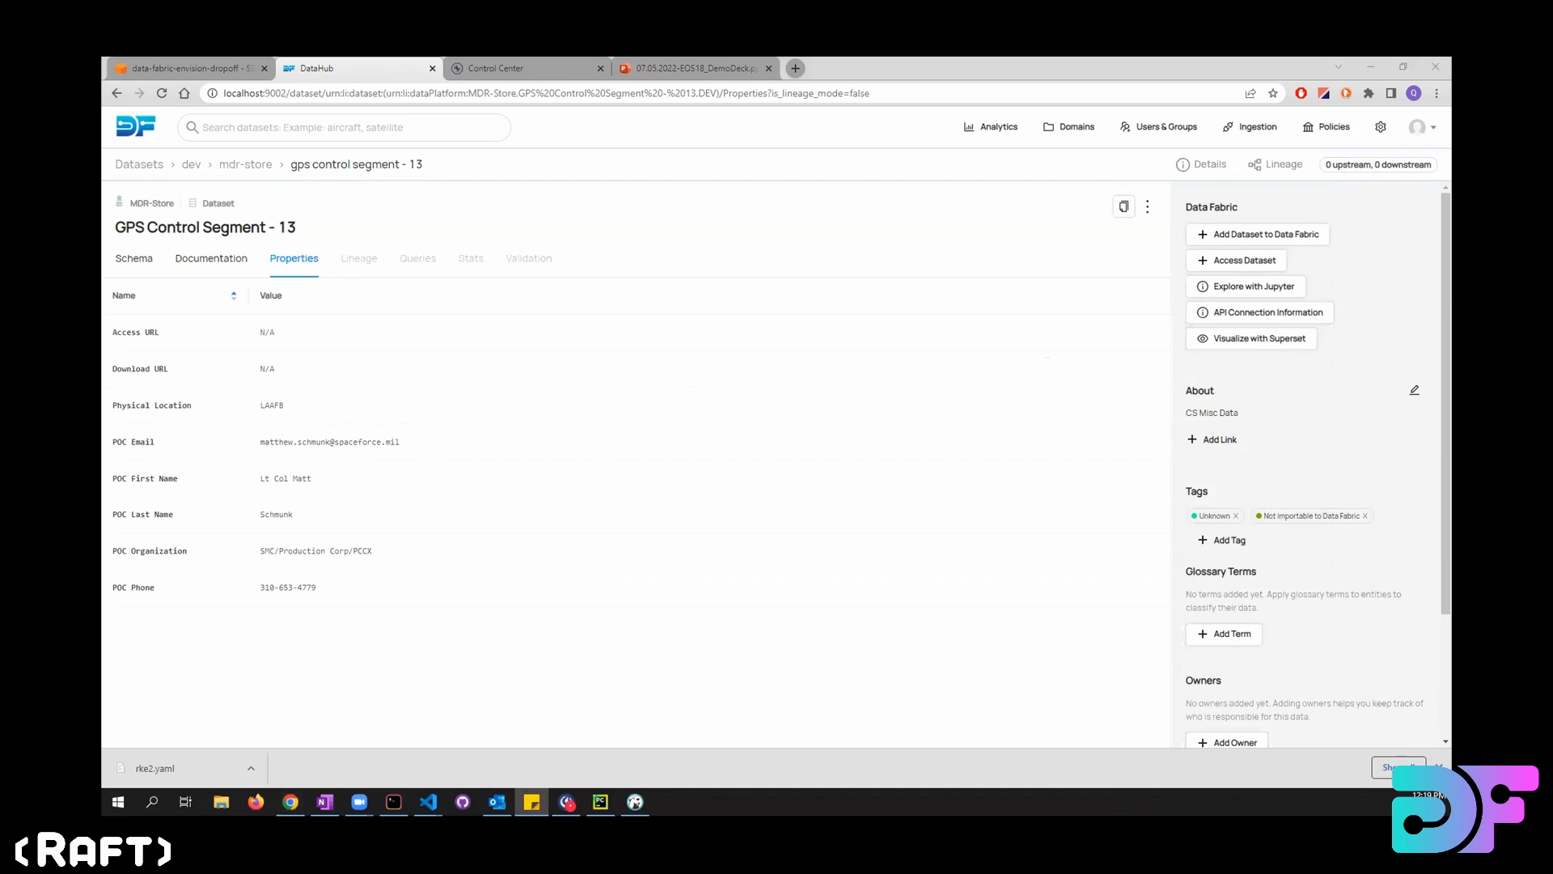
pyautogui.moveTo(984, 189)
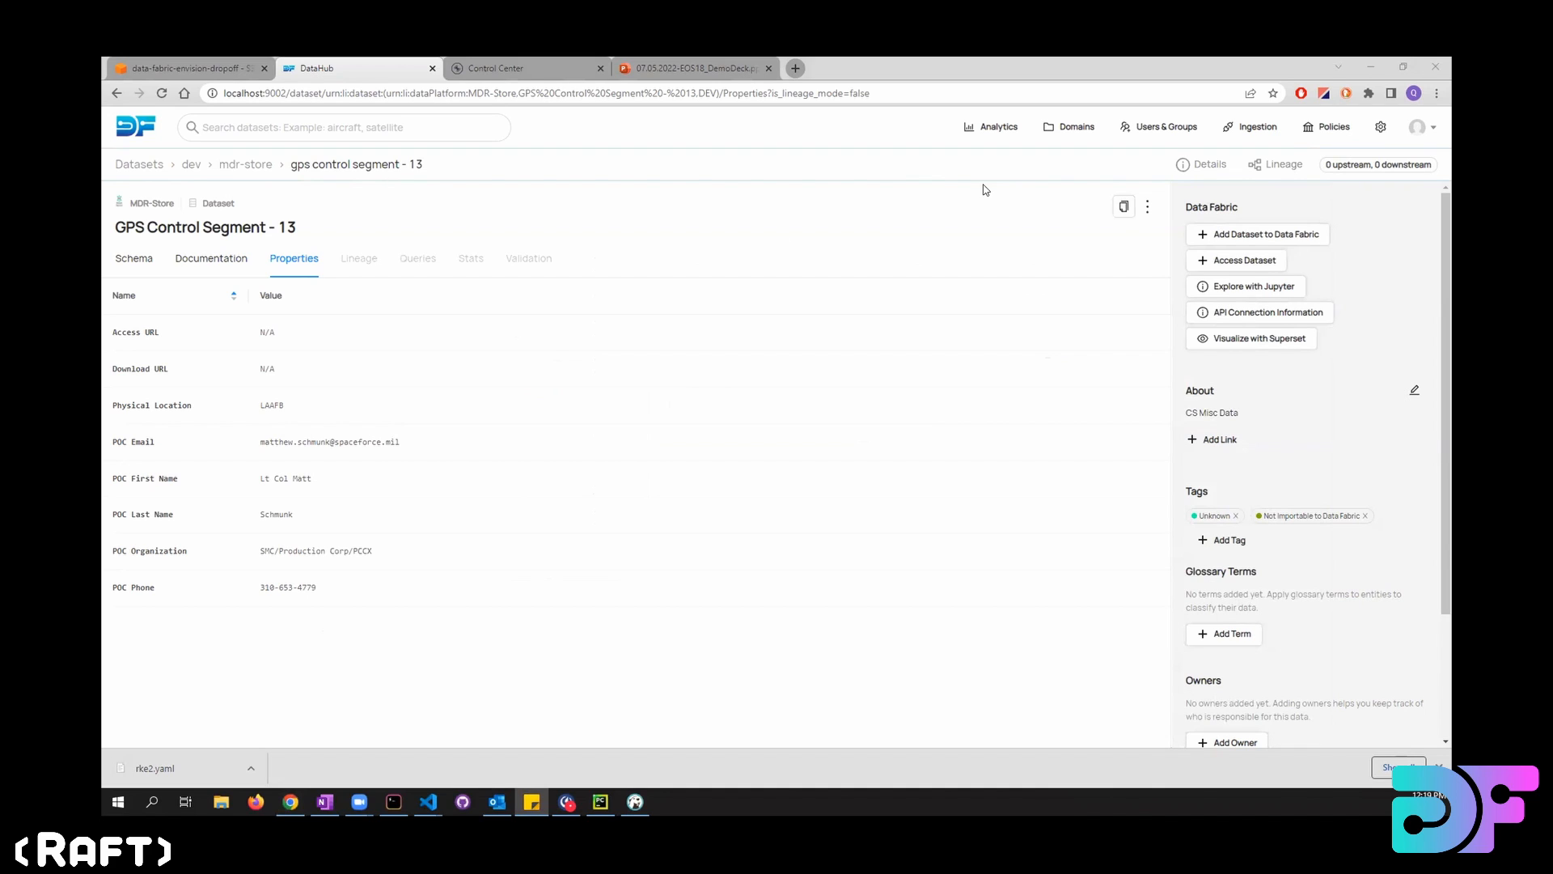
# Search DataHub datasets for 'Digital Recorders (DRCDR)'.
pyautogui.click(341, 126)
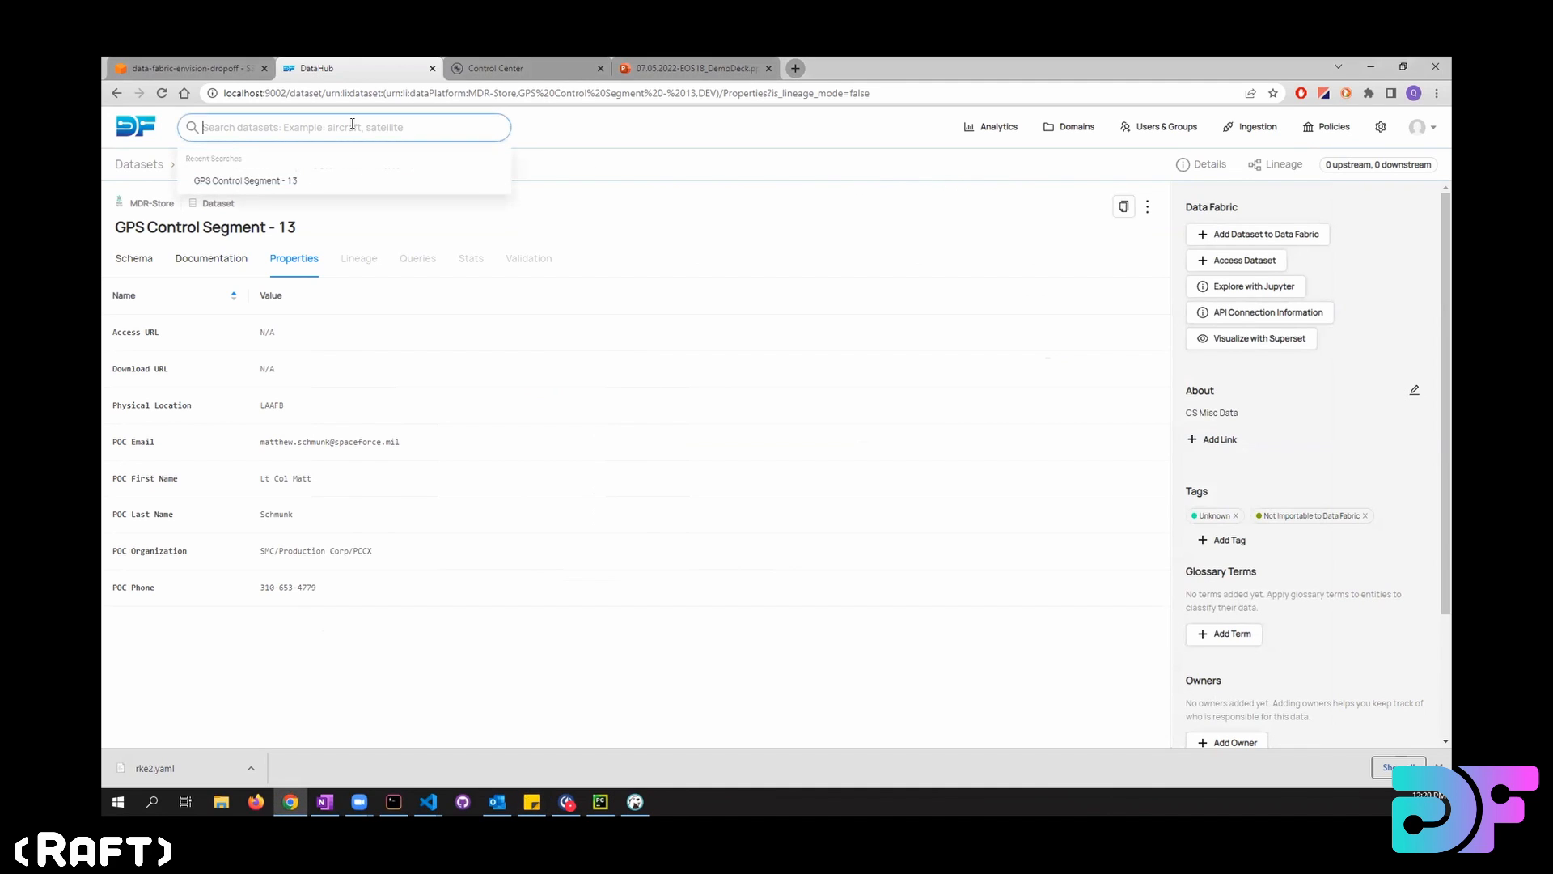
pyautogui.write('Digital Recorders (DRCDR)')
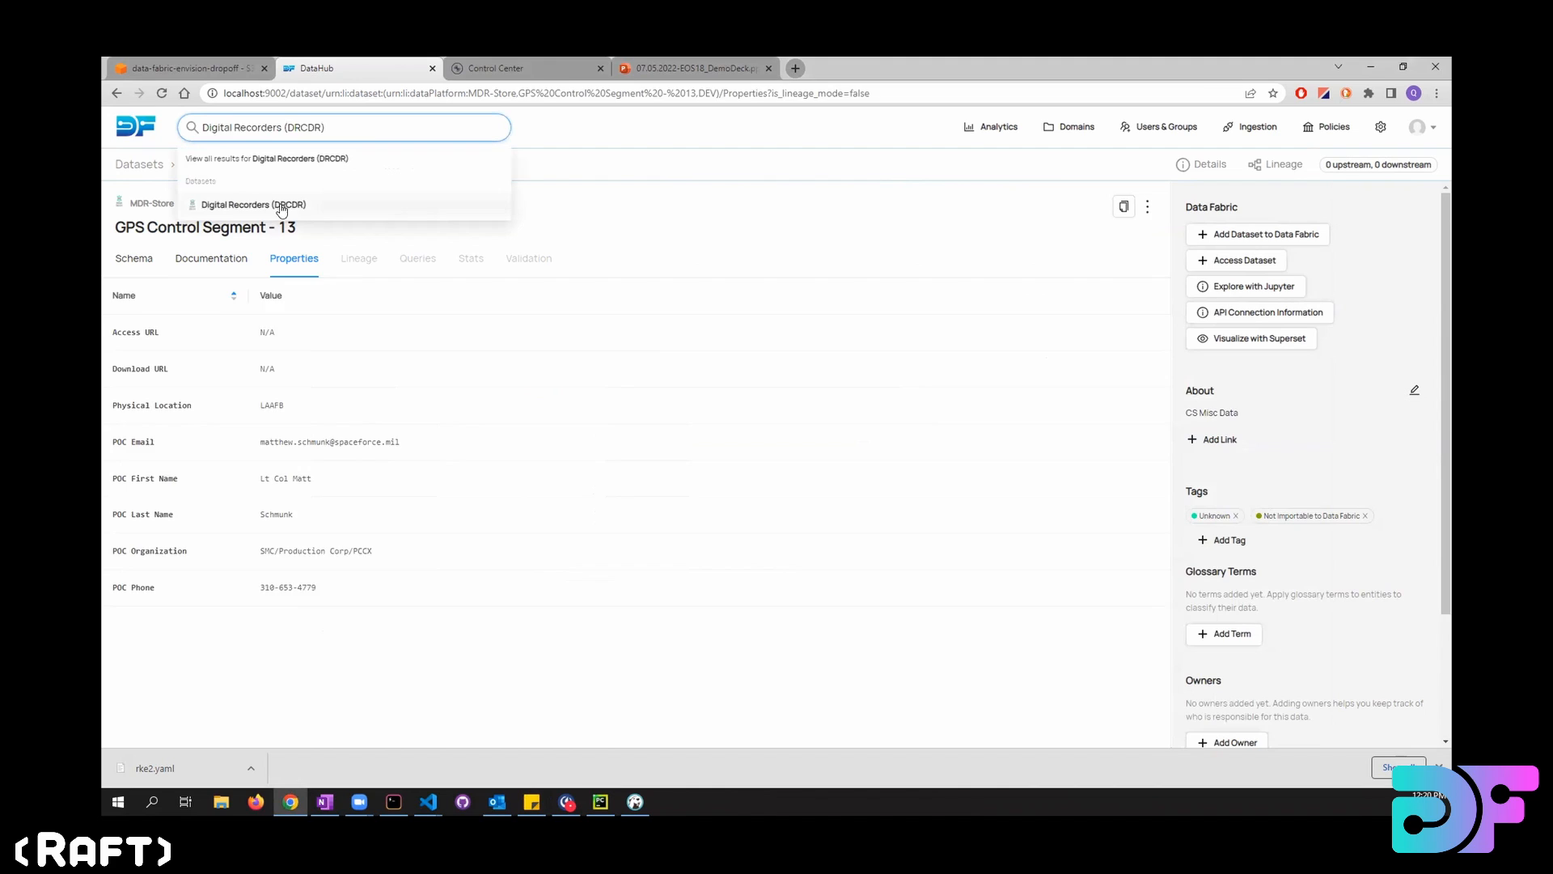
# Show the Digital Recorders lineage graph and drag it toward the centre of the view.
pyautogui.click(254, 204)
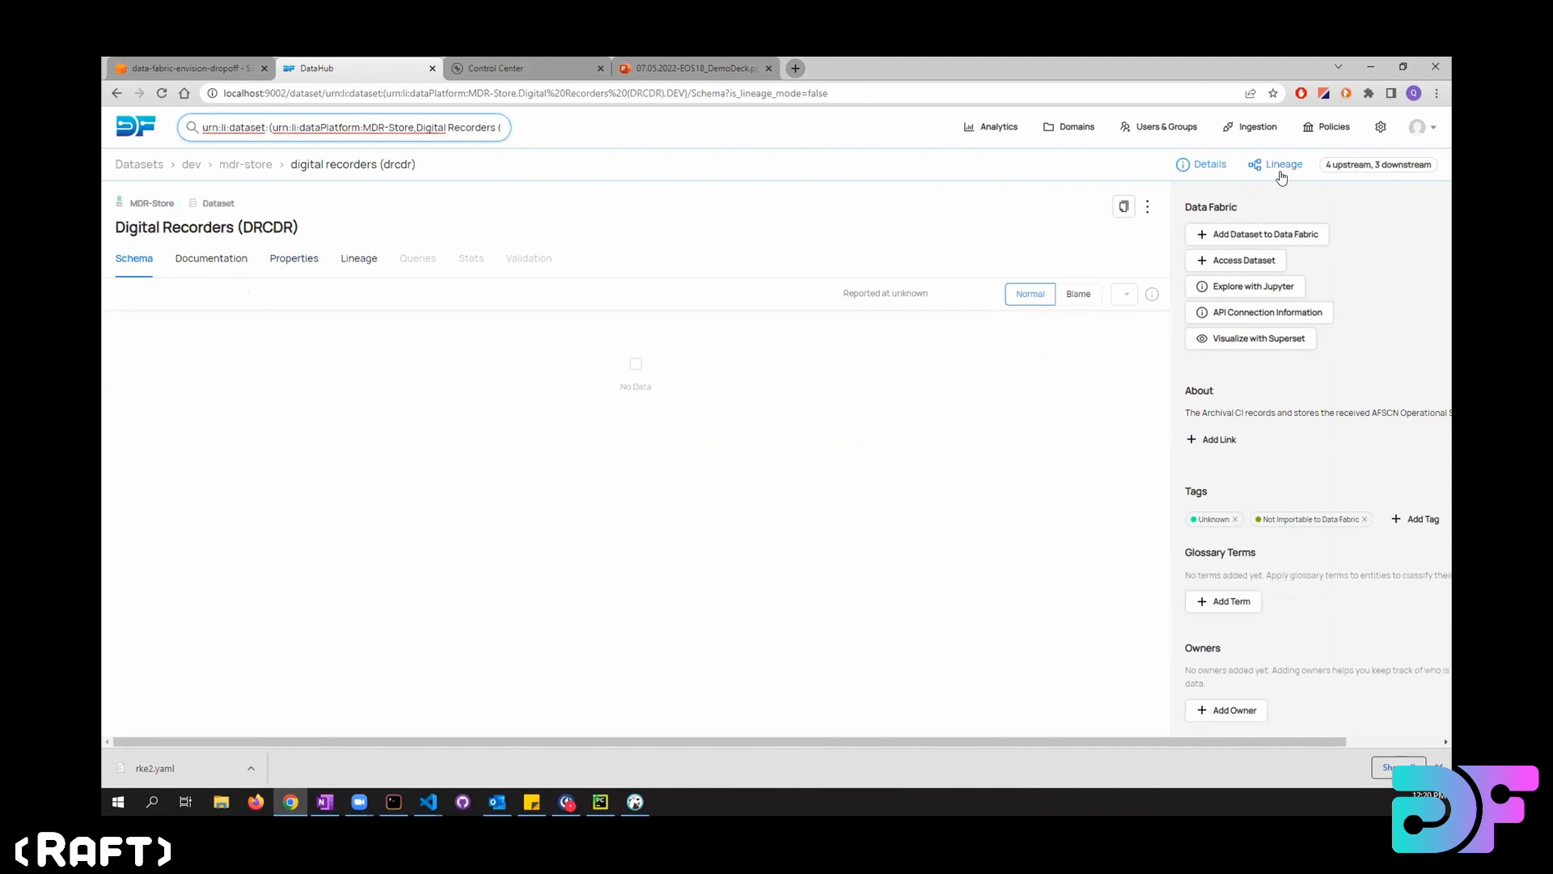
pyautogui.click(1275, 165)
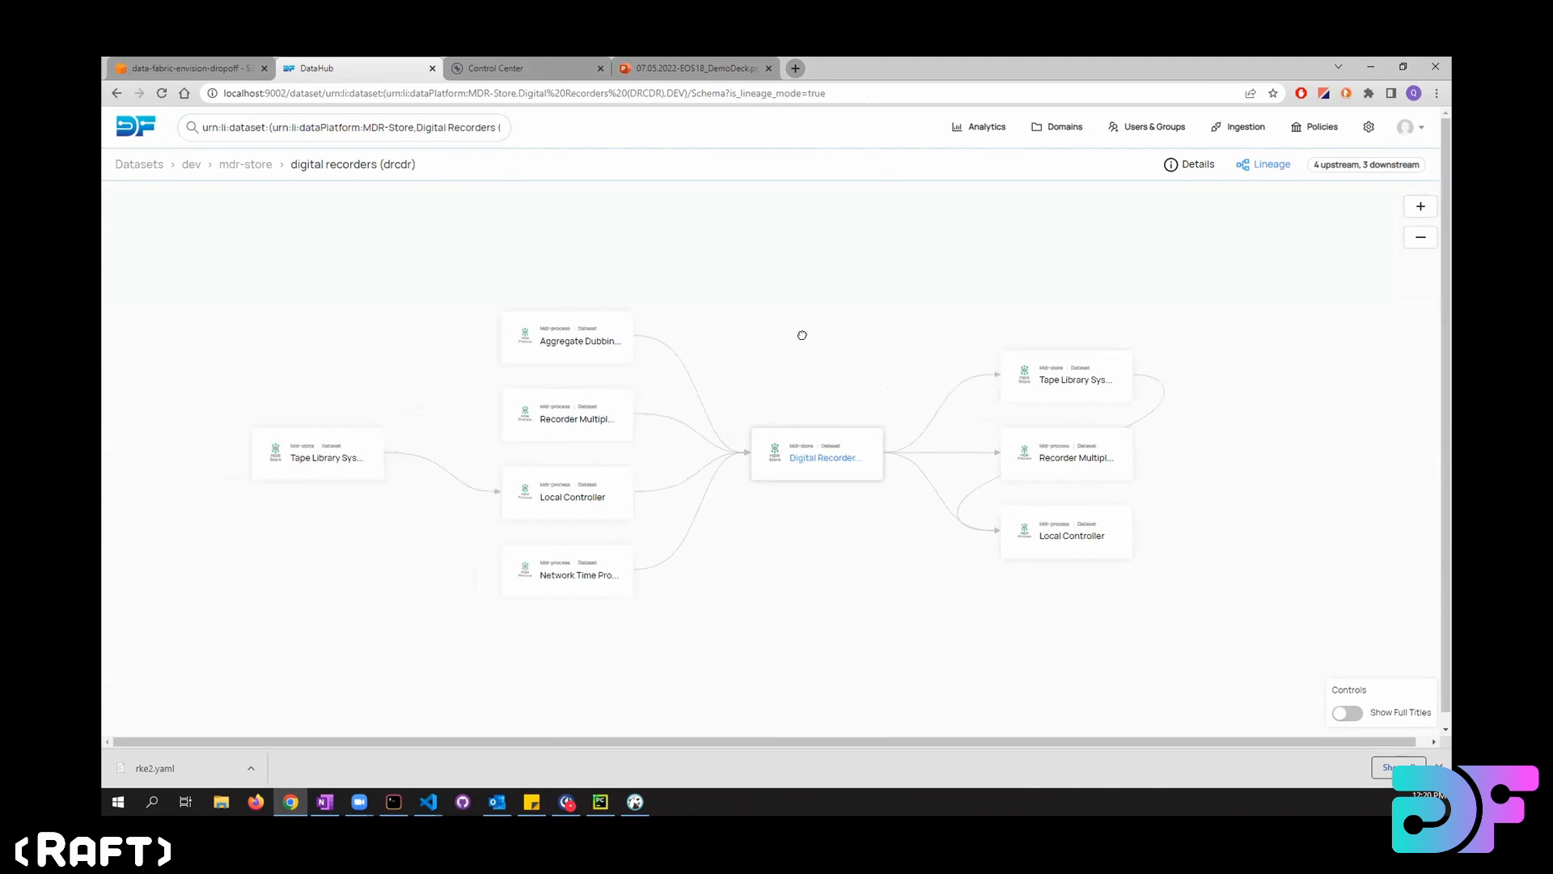
pyautogui.moveTo(801, 335); pyautogui.dragTo(890, 395)
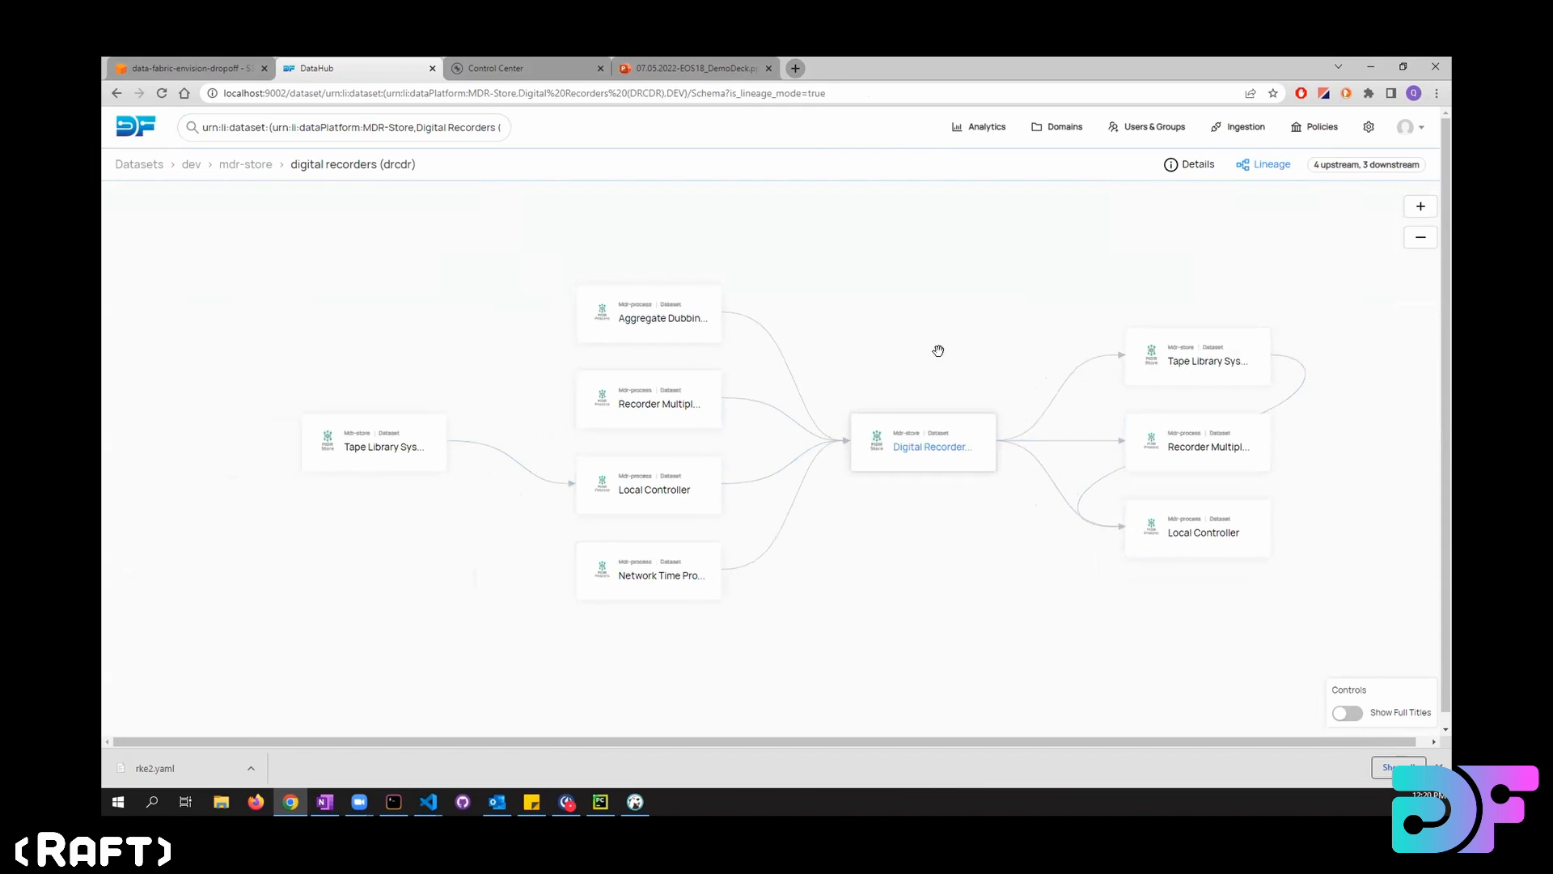
pyautogui.moveTo(939, 351); pyautogui.dragTo(901, 378)
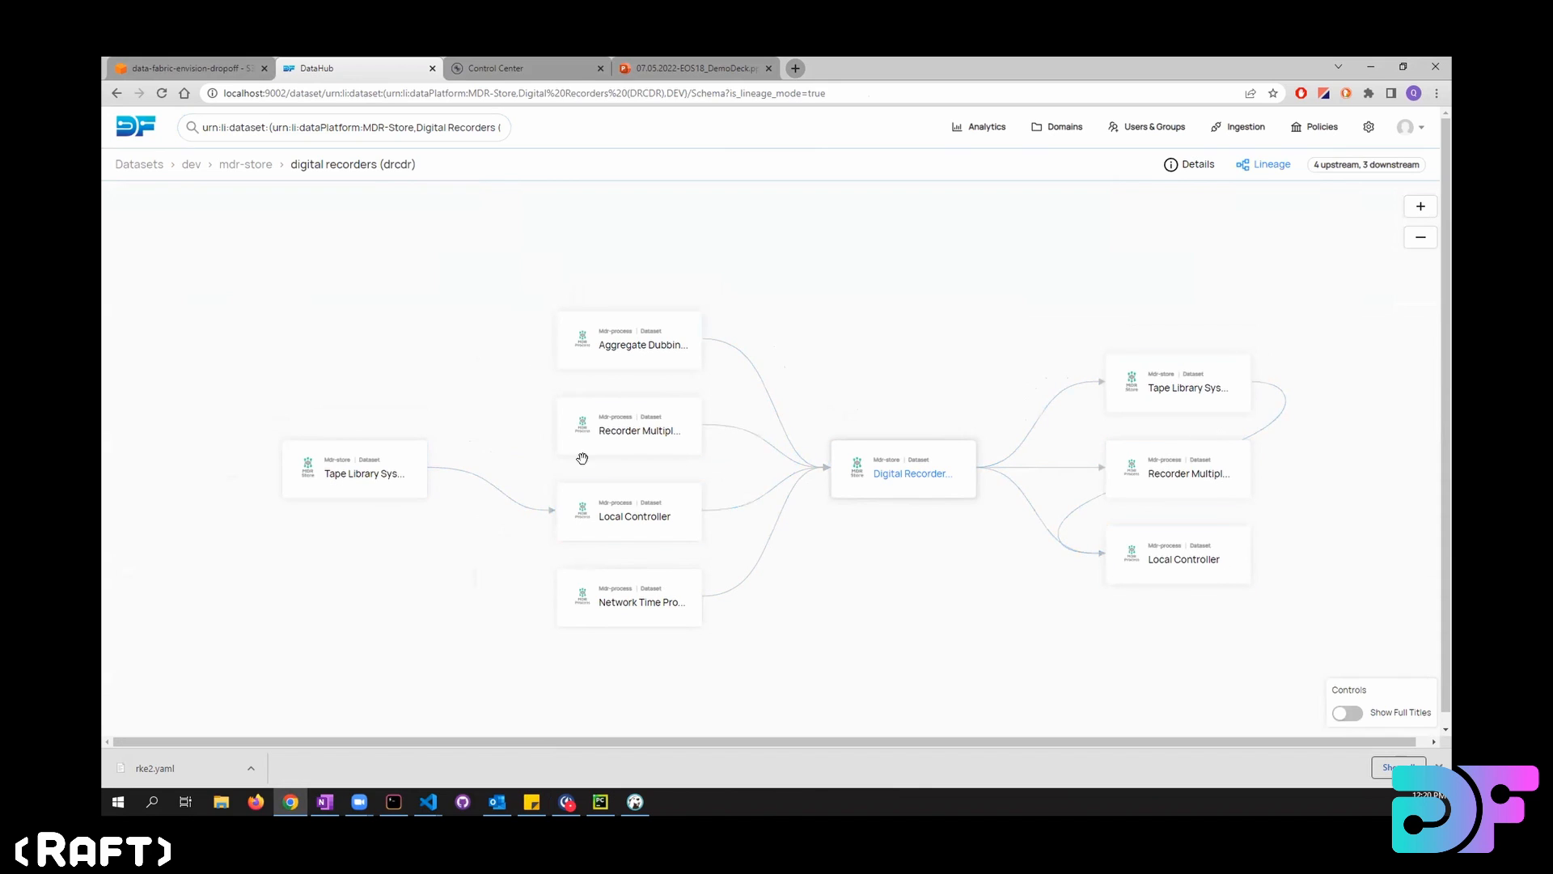
# Go from the Tape Library System lineage node to its dataset page and show its properties.
pyautogui.click(1178, 382)
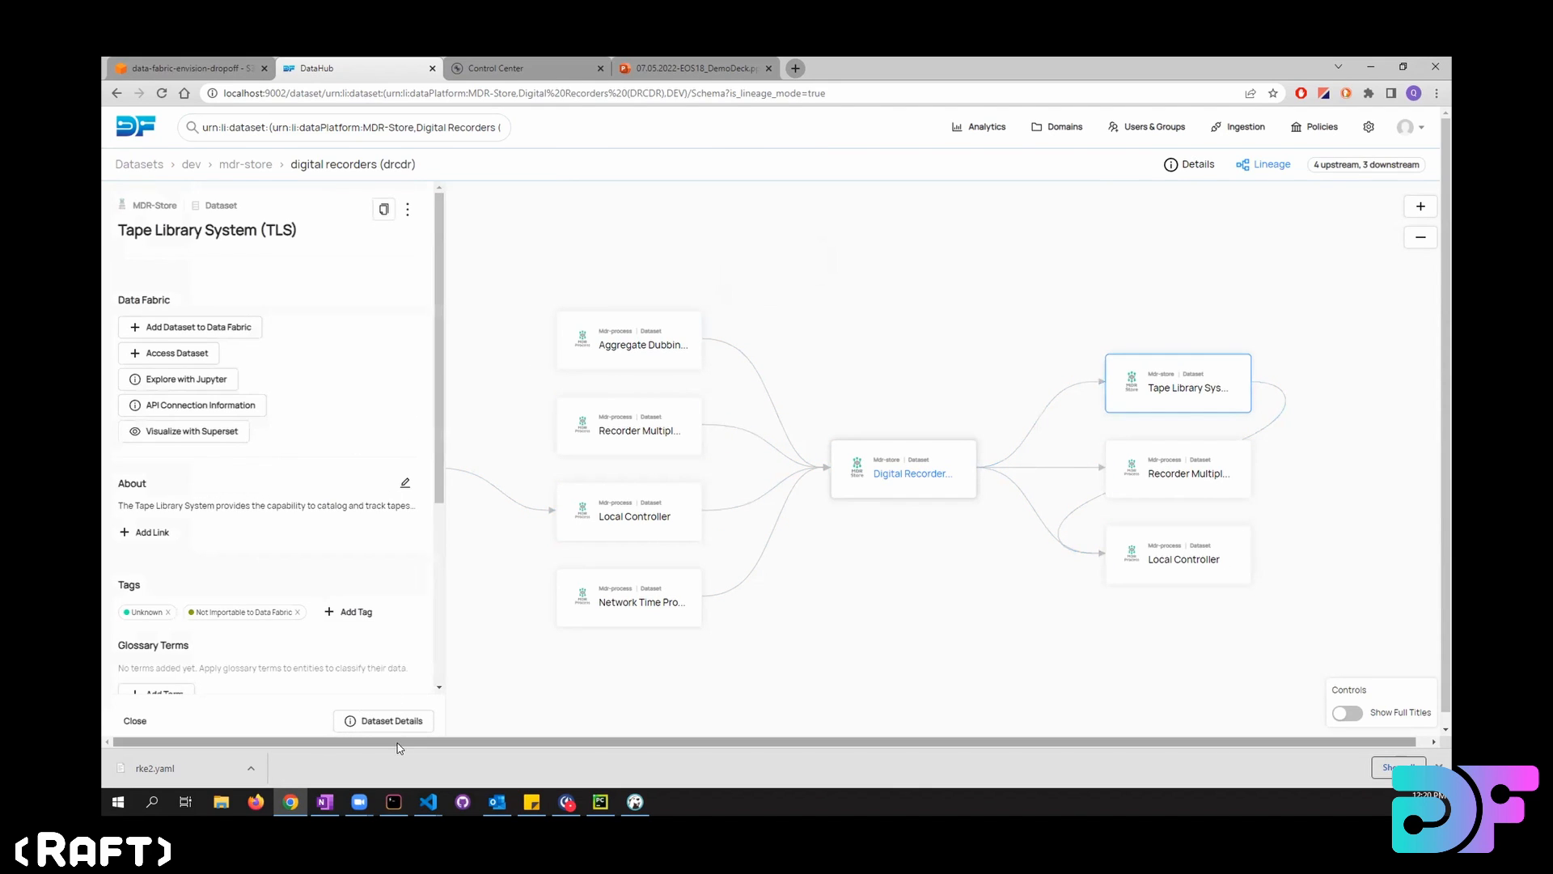
pyautogui.click(1176, 381)
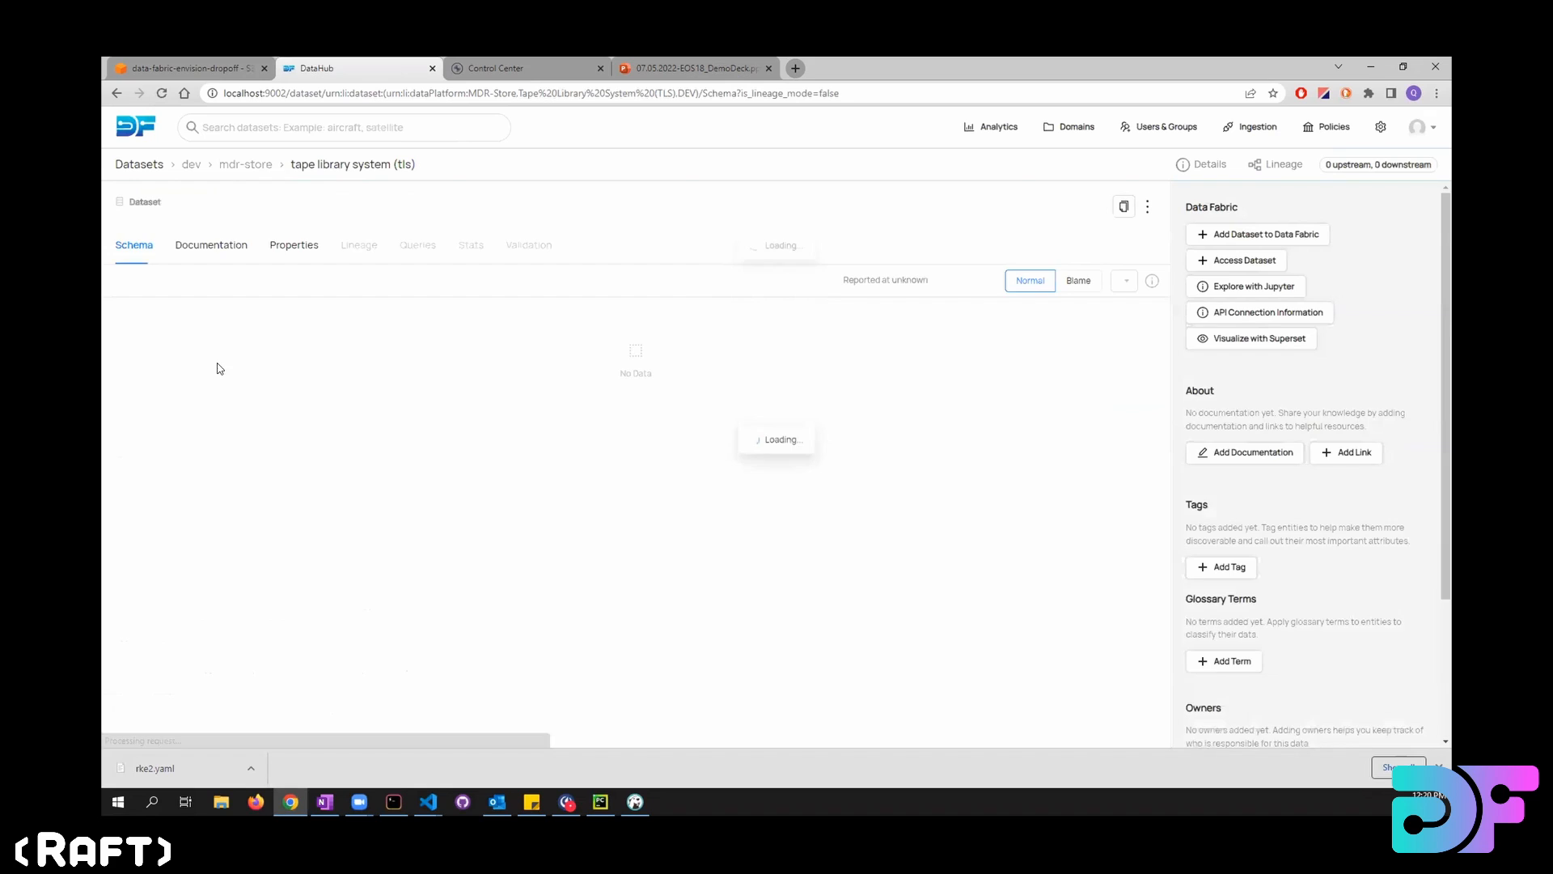
pyautogui.click(293, 244)
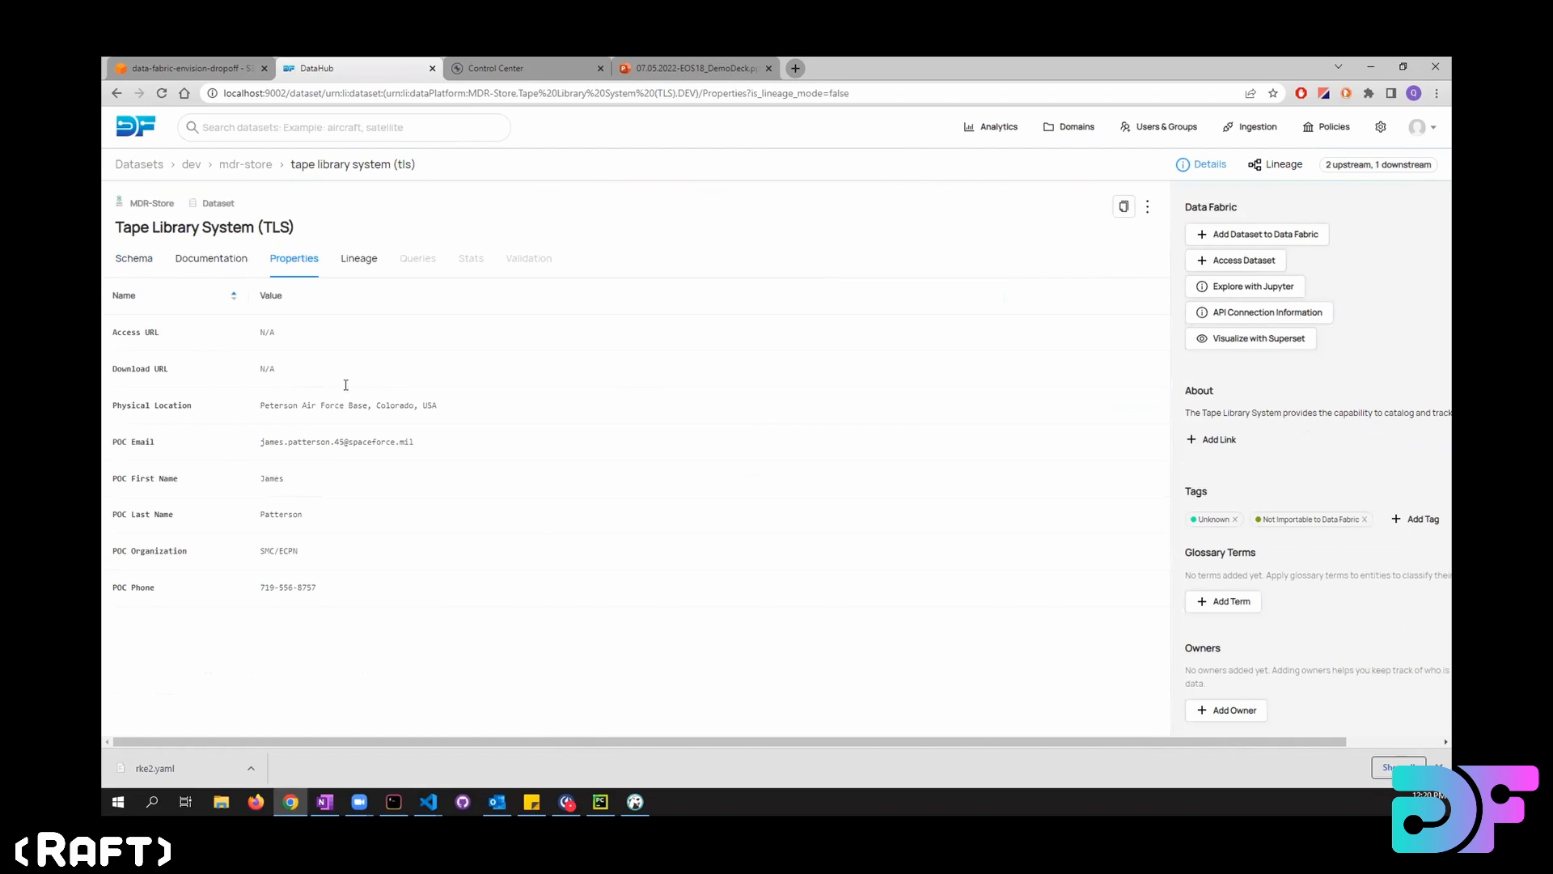
pyautogui.moveTo(387, 398)
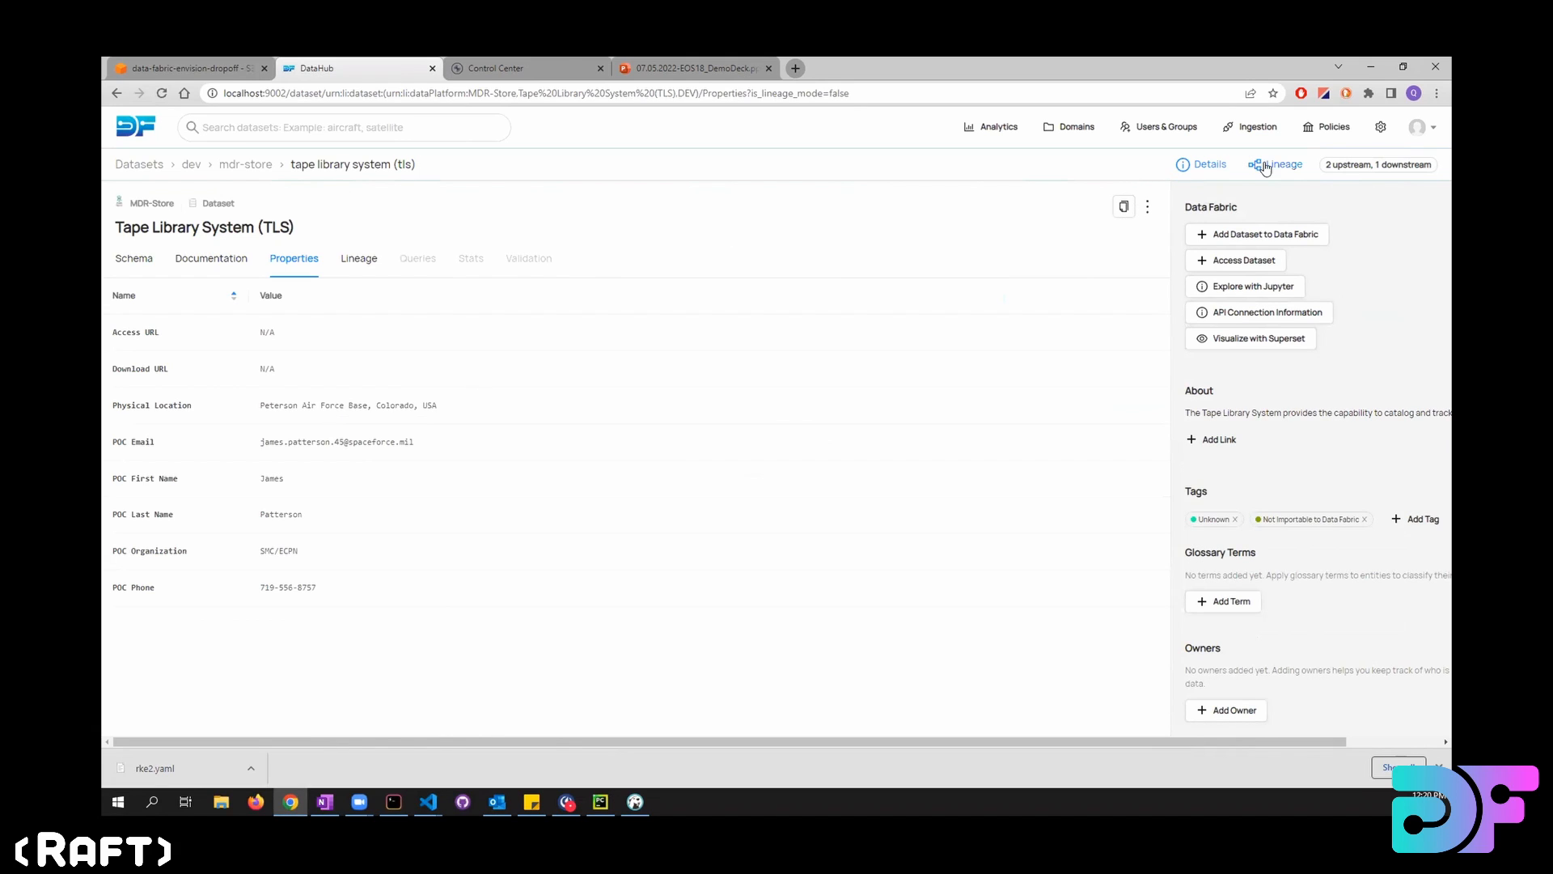
# Show the Tape Library System lineage graph with its upstream and downstream datasets in view.
pyautogui.click(1282, 165)
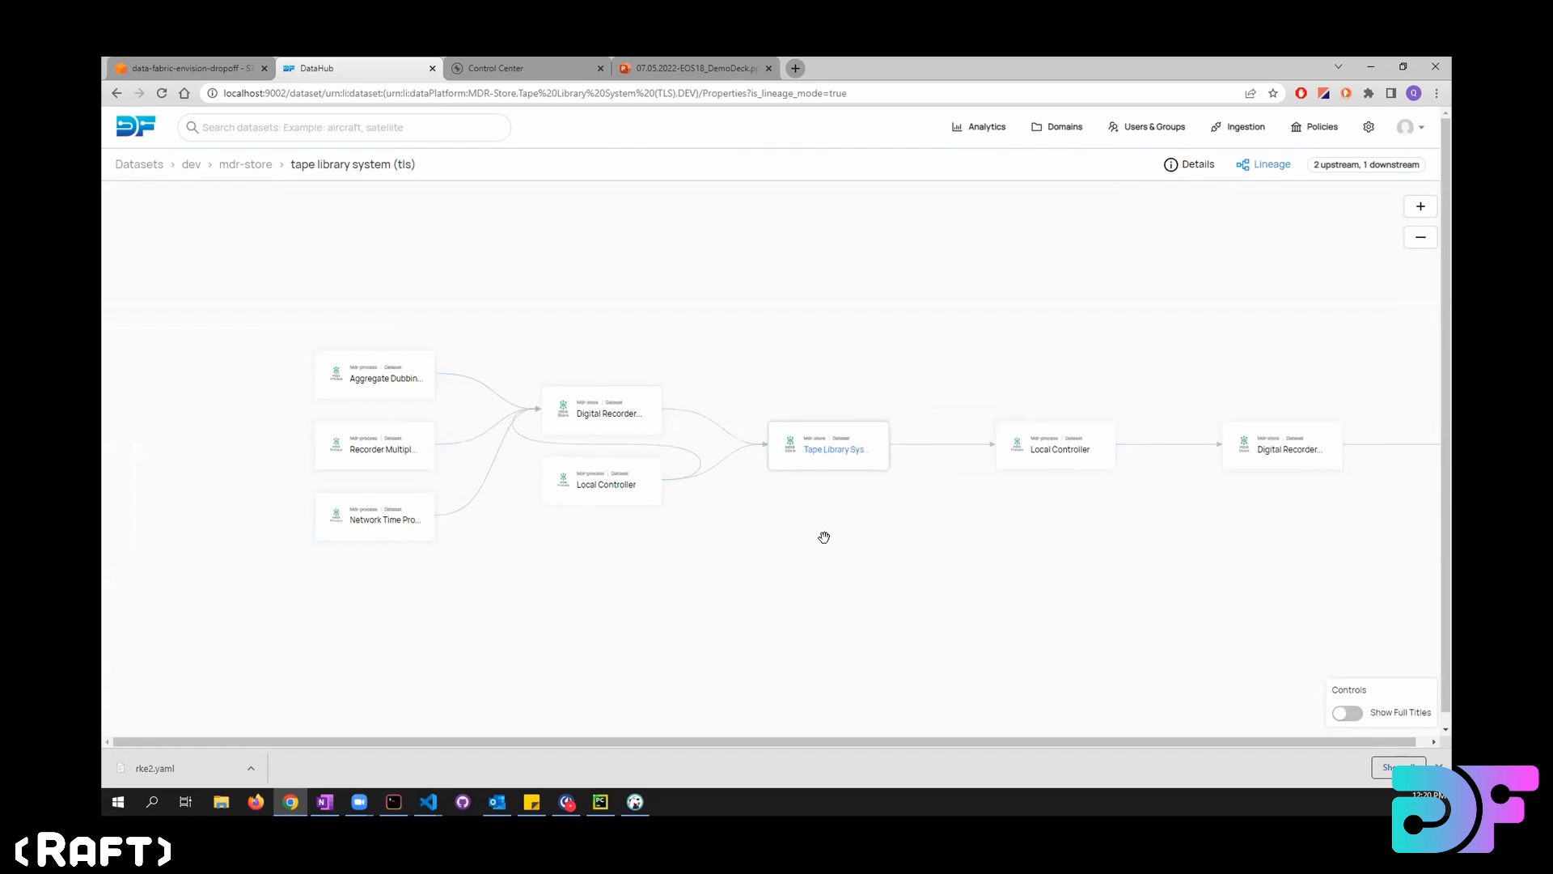
pyautogui.click(829, 445)
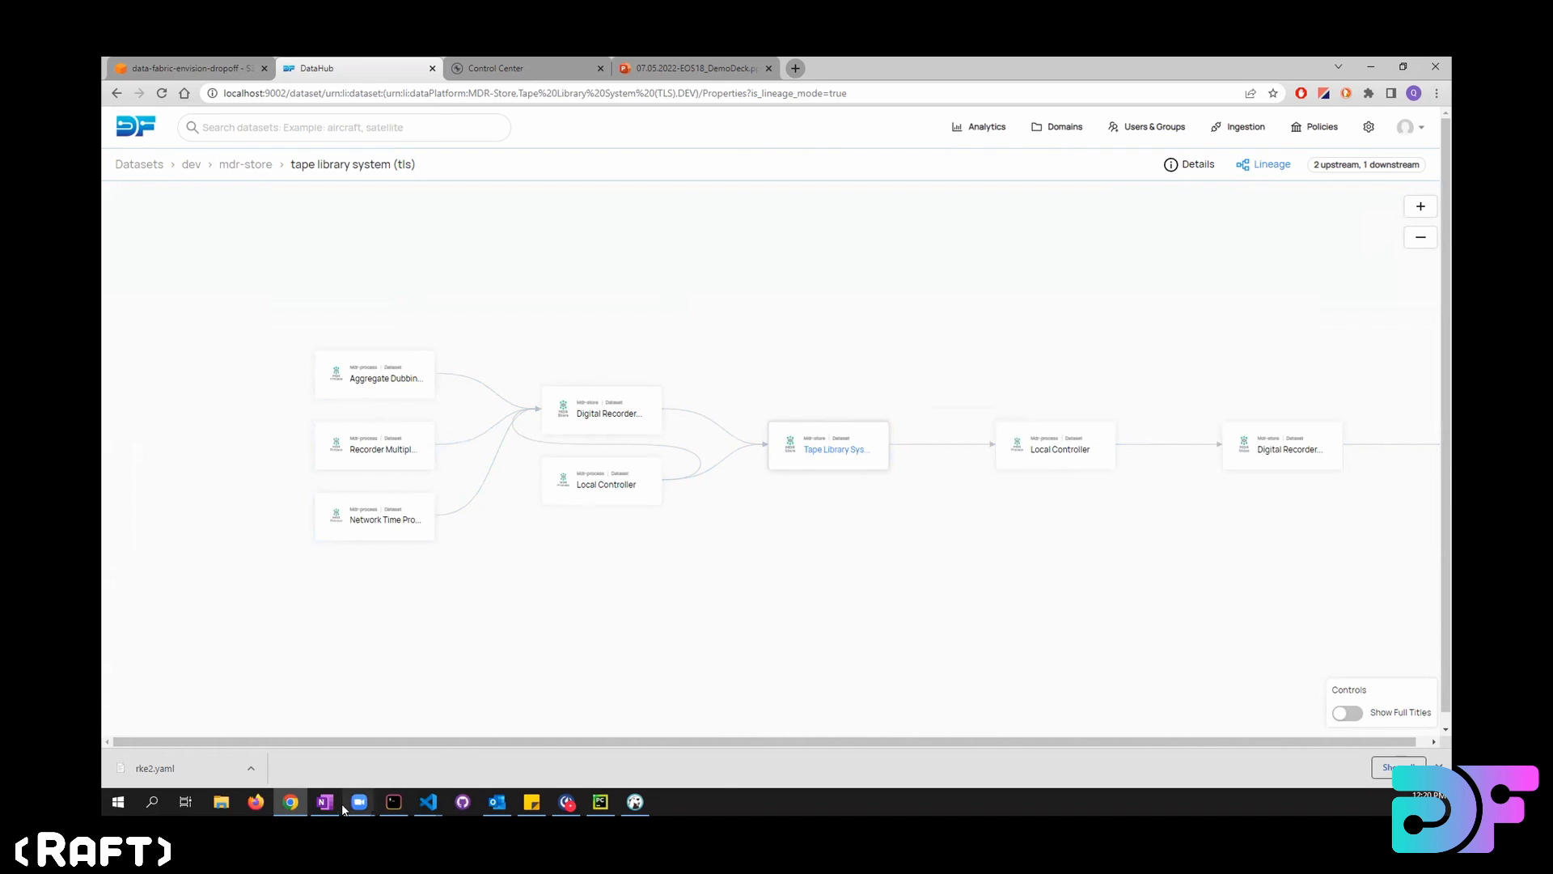
pyautogui.moveTo(927, 613)
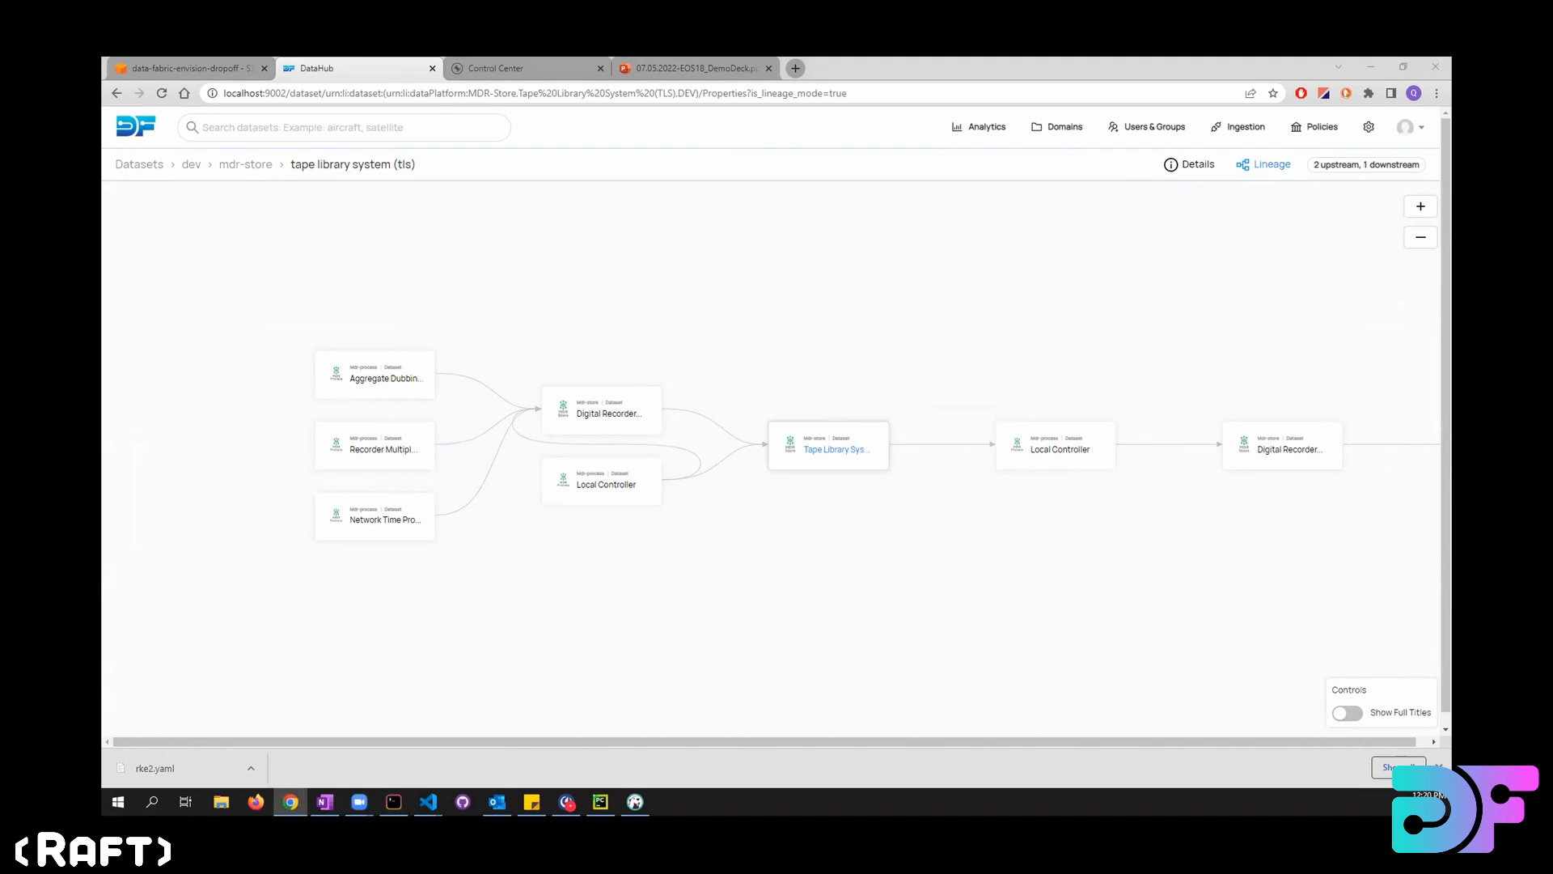
pyautogui.moveTo(859, 619)
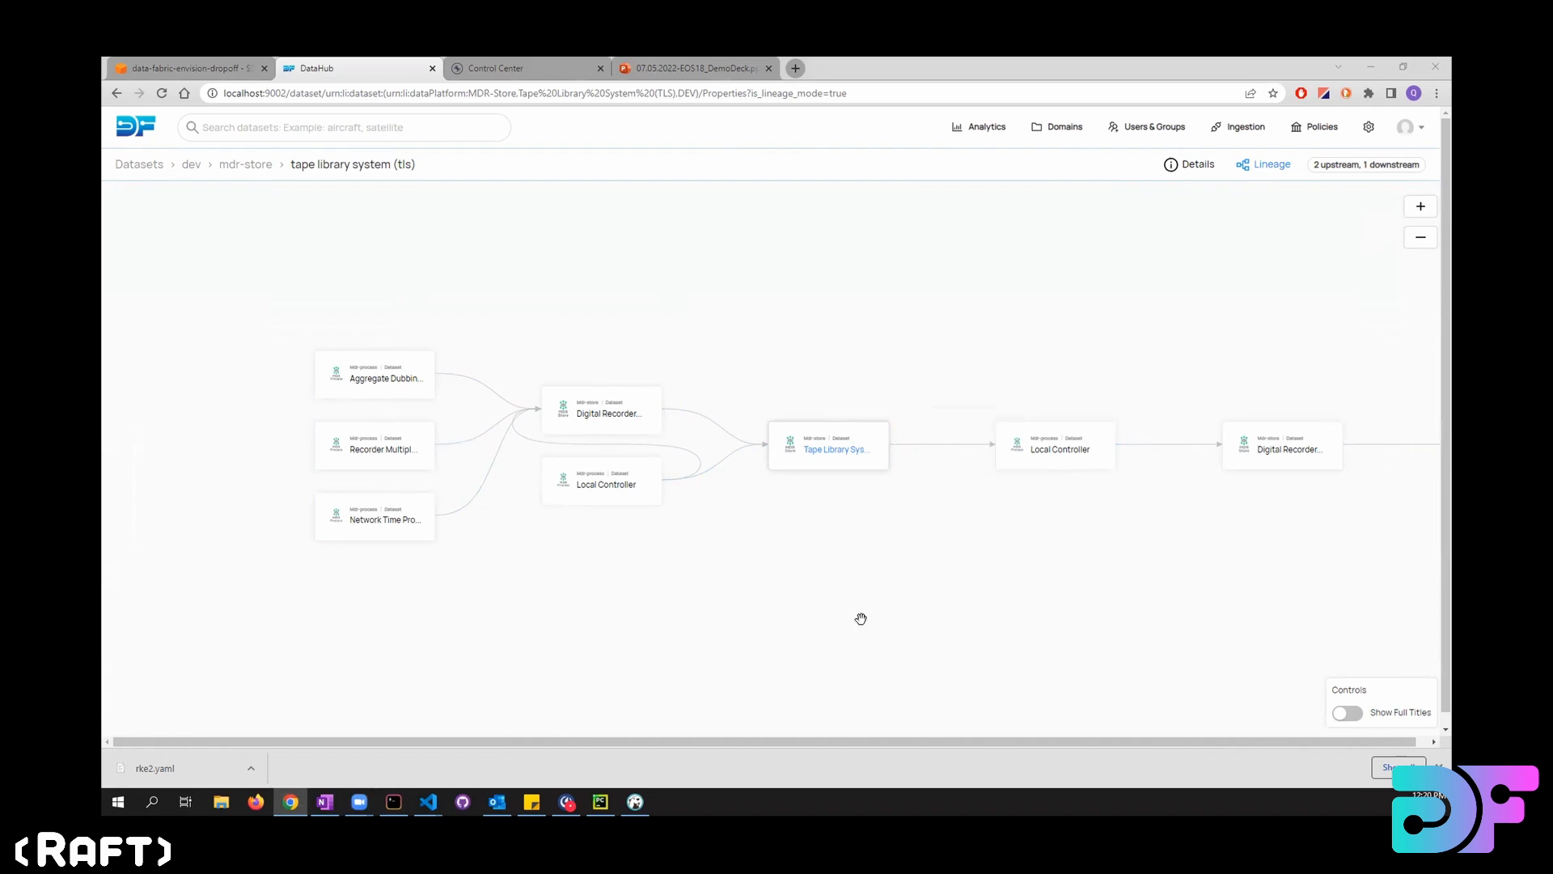
pyautogui.moveTo(861, 620); pyautogui.dragTo(814, 565)
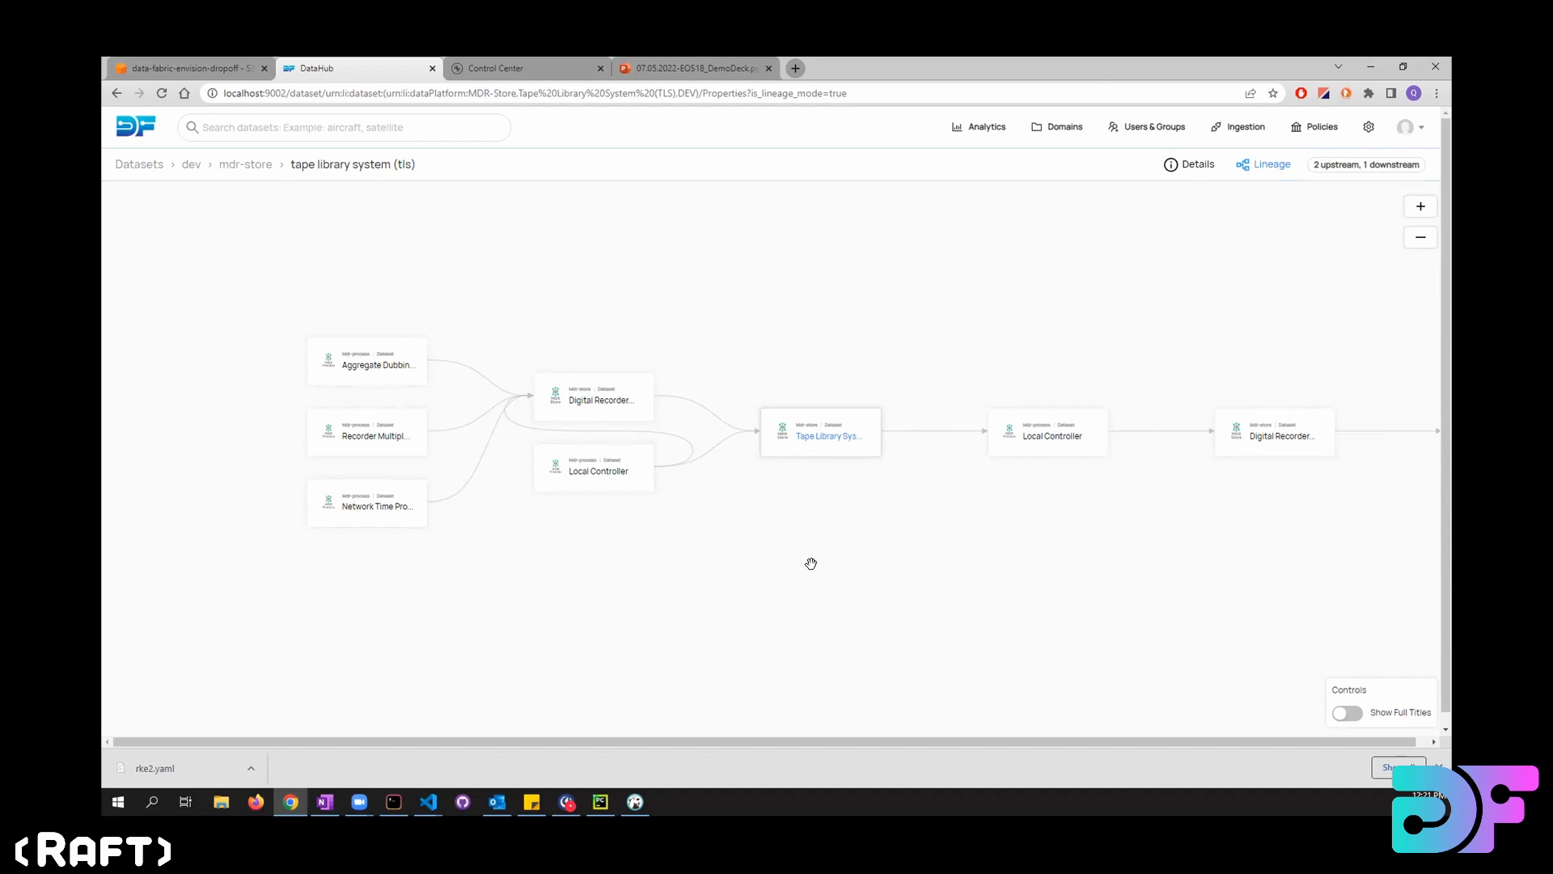
pyautogui.click(341, 127)
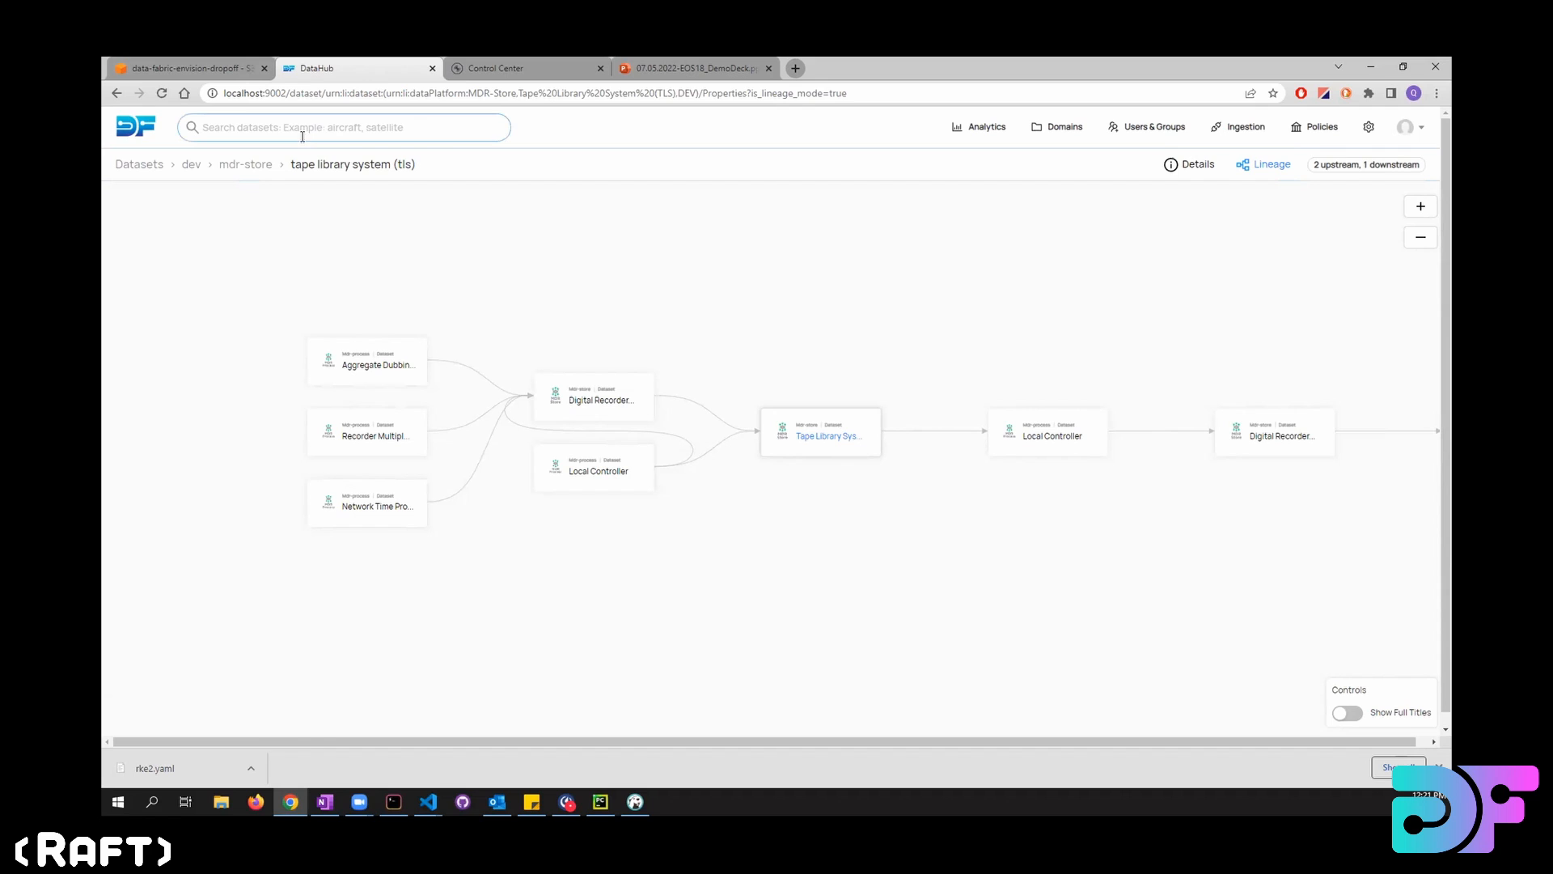
pyautogui.moveTo(136, 126)
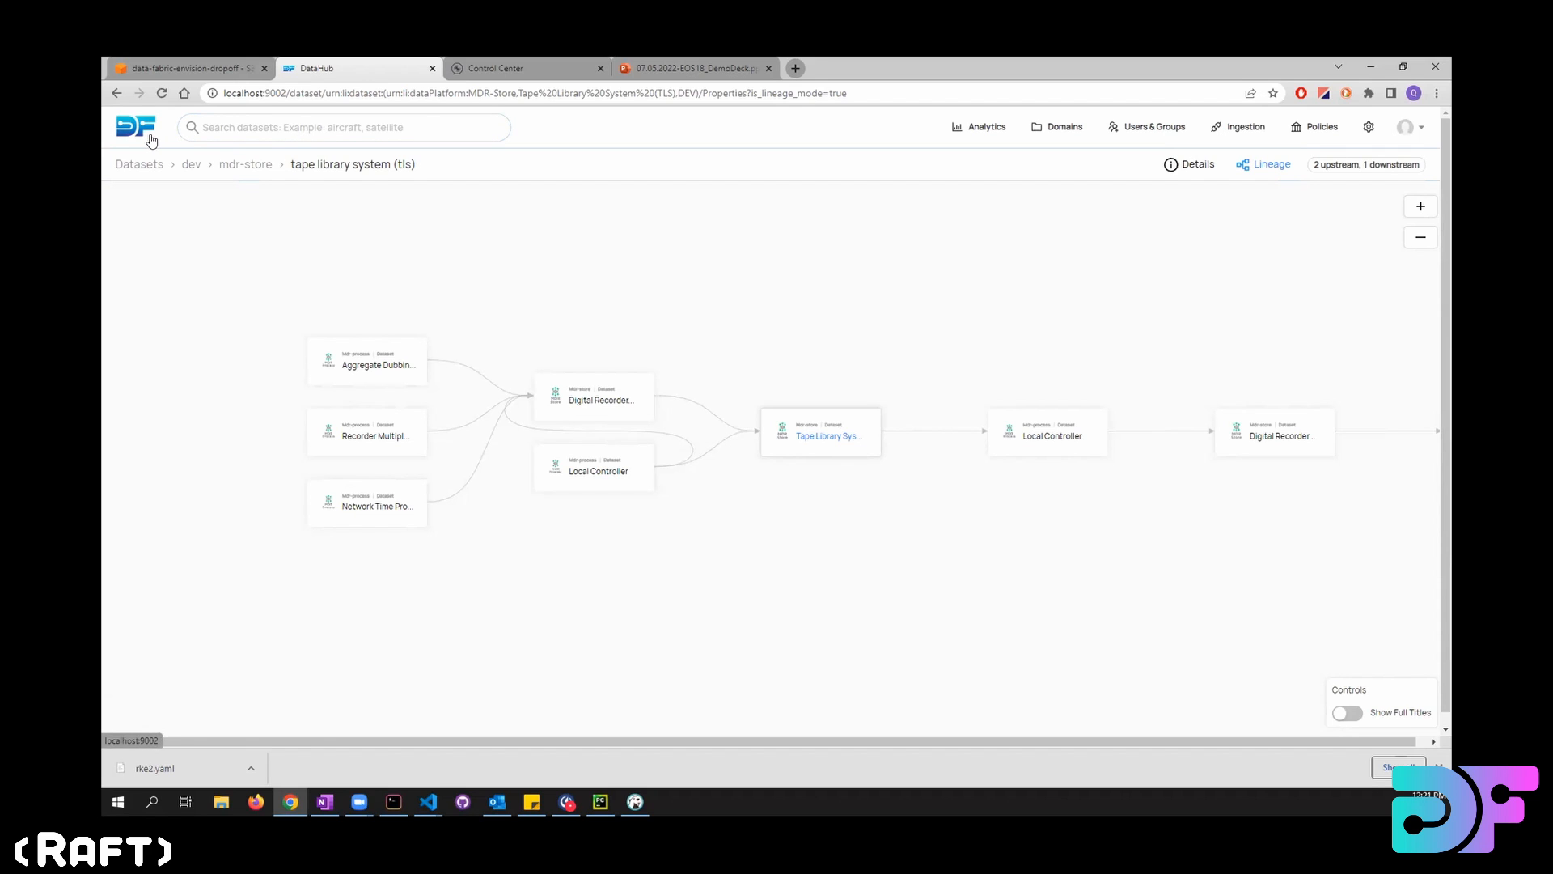
# List the MDR-Store datasets and go to the 14 AF Special Security Officer (SSO) SharePoint page.
pyautogui.click(343, 127)
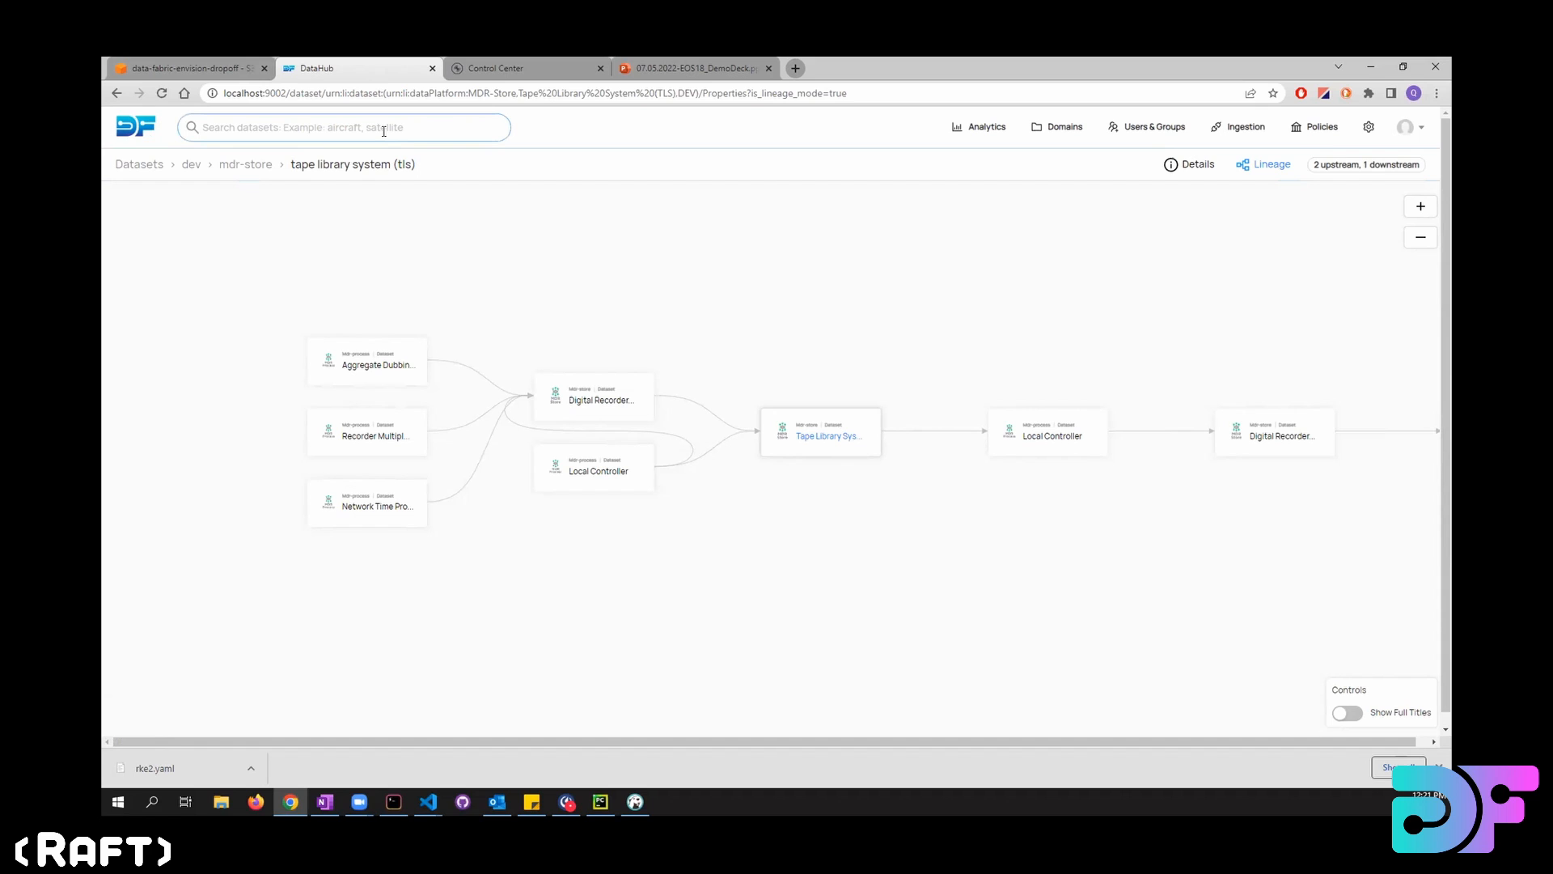
pyautogui.click(343, 126)
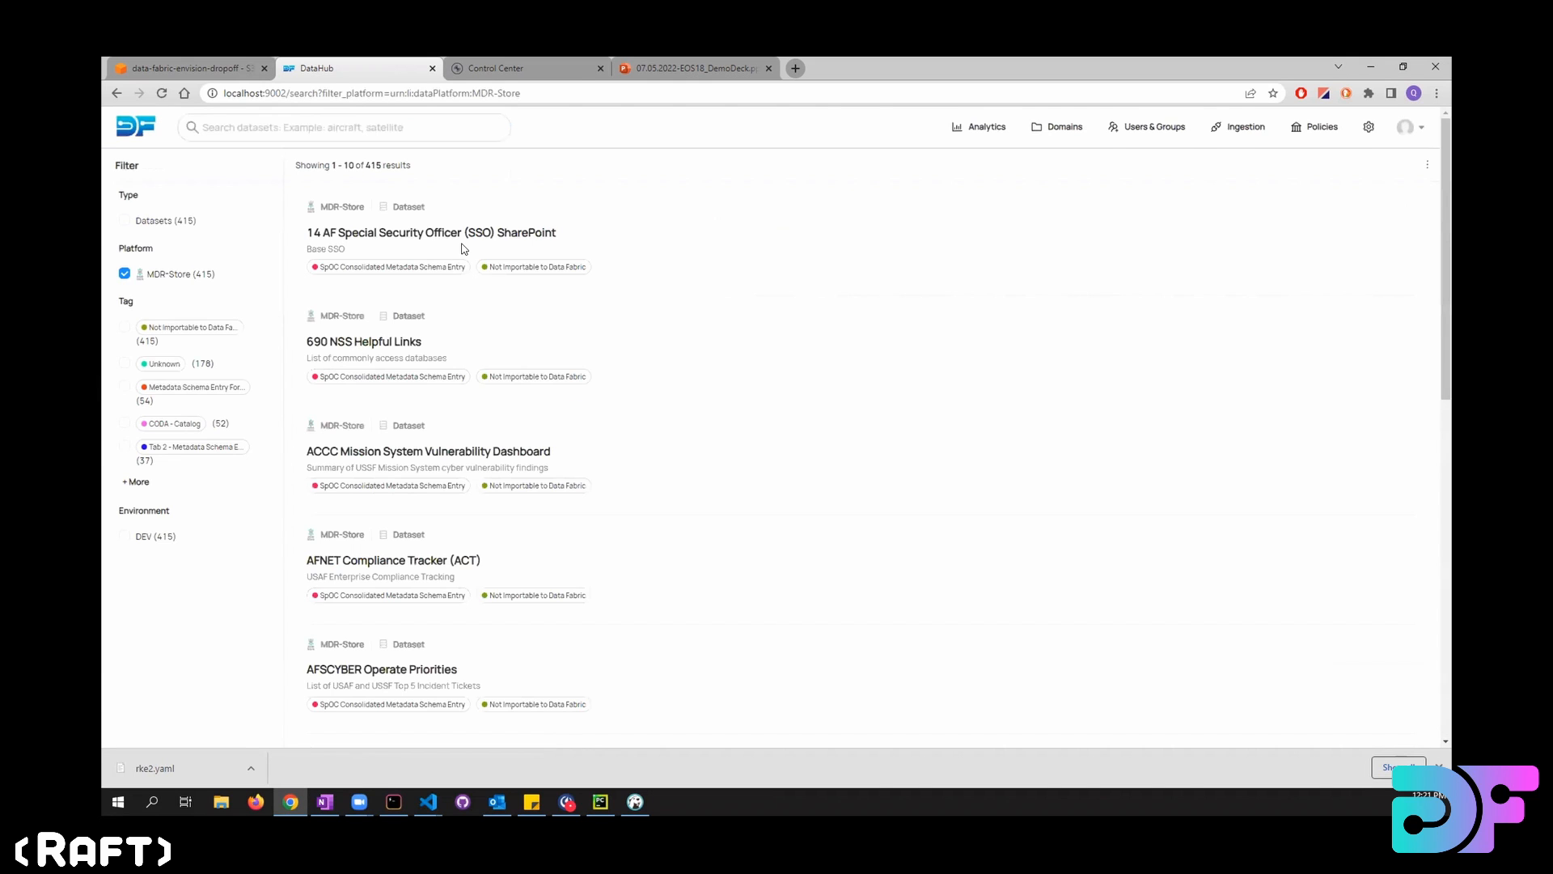
pyautogui.click(430, 232)
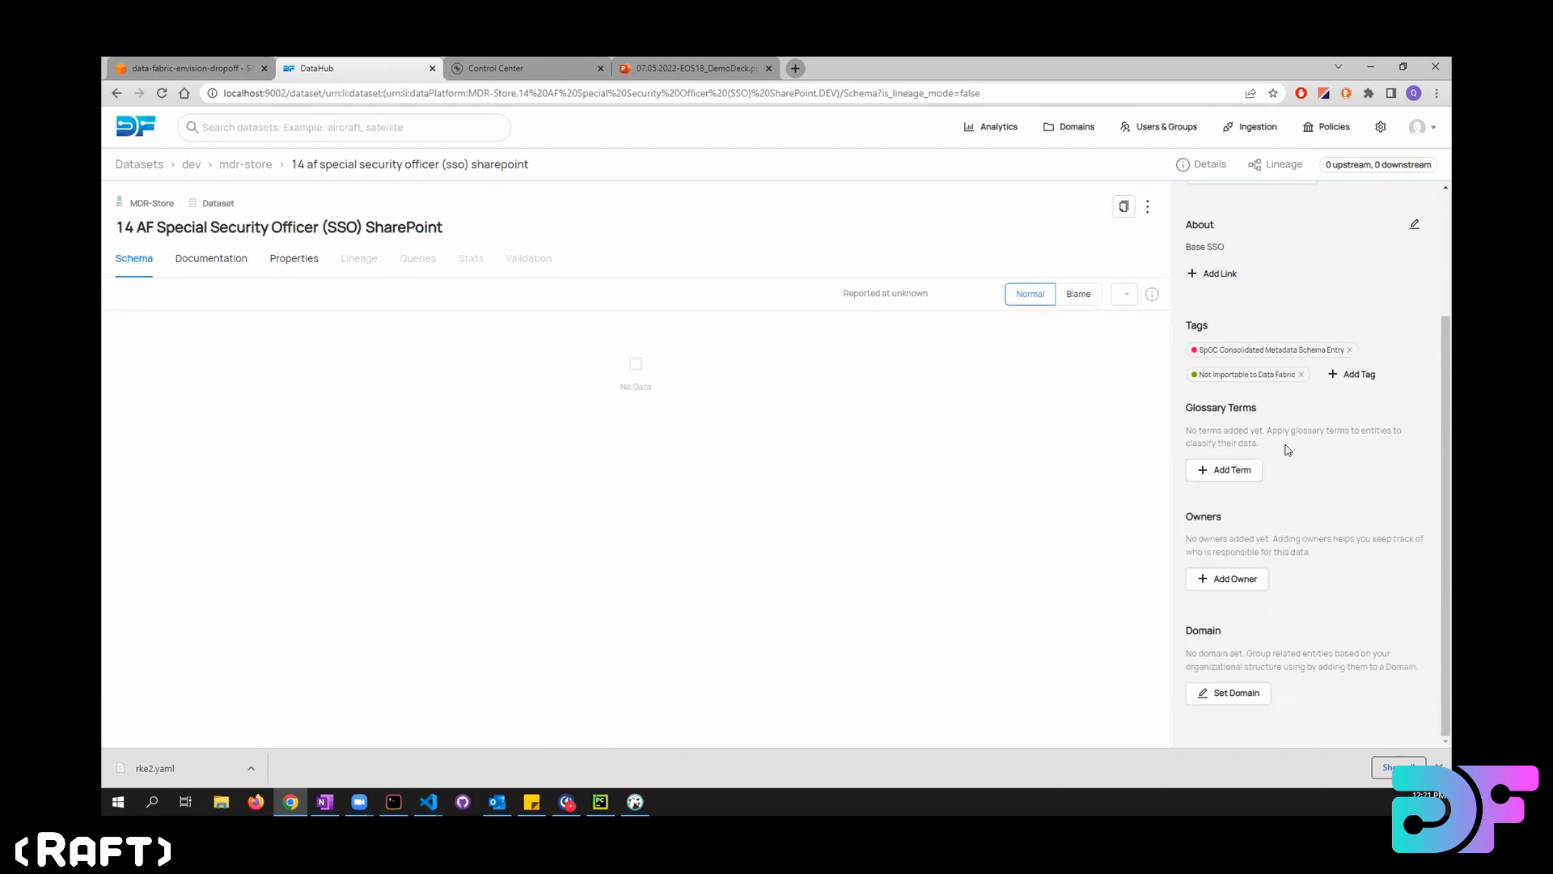
pyautogui.moveTo(1149, 430)
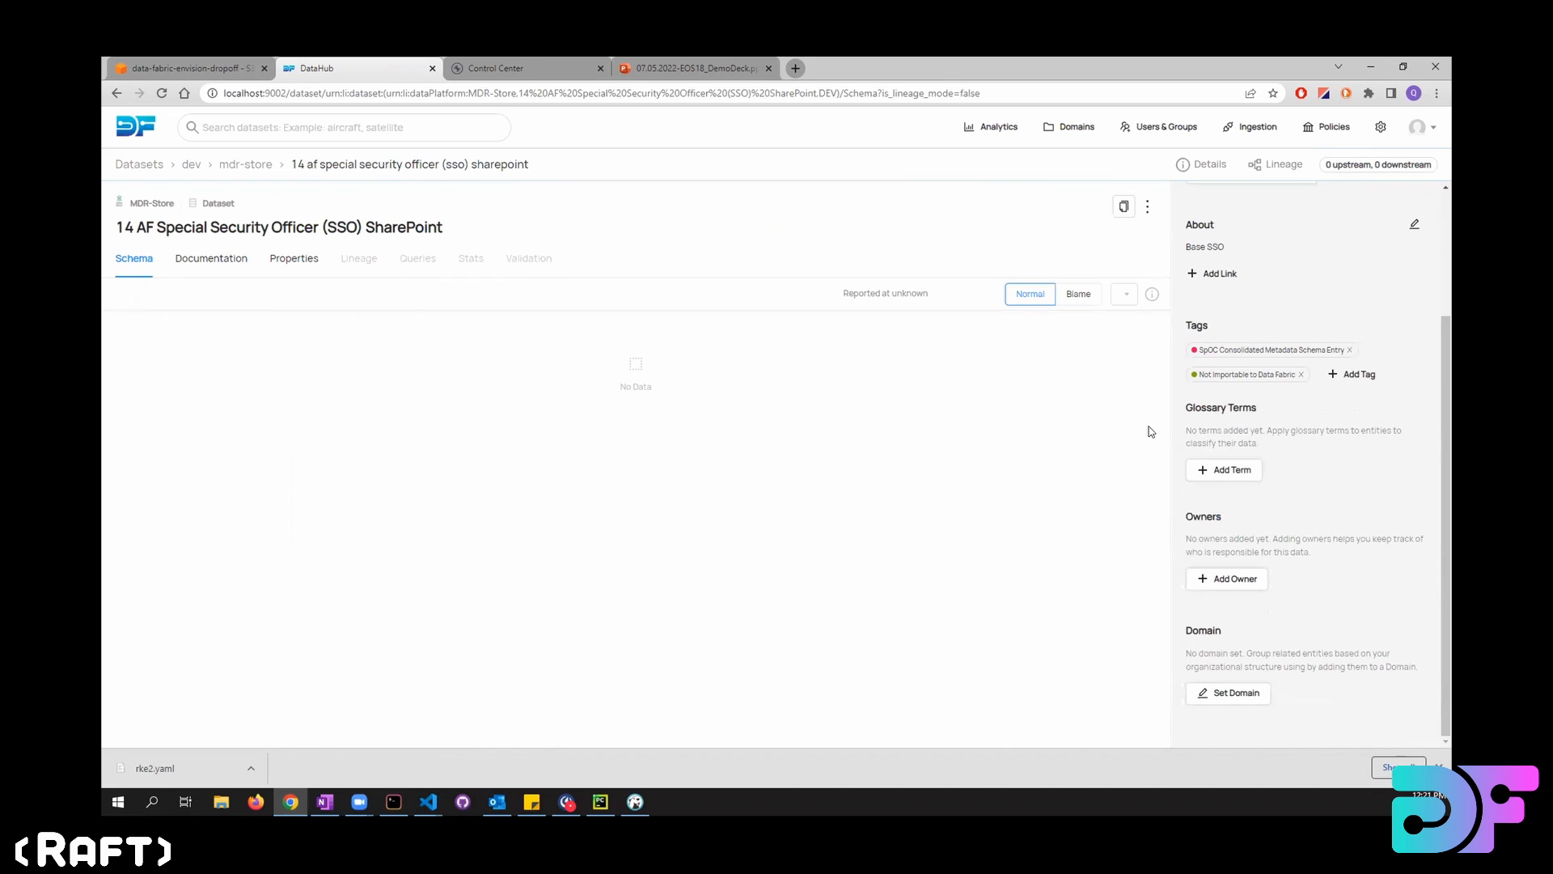
pyautogui.moveTo(1037, 506)
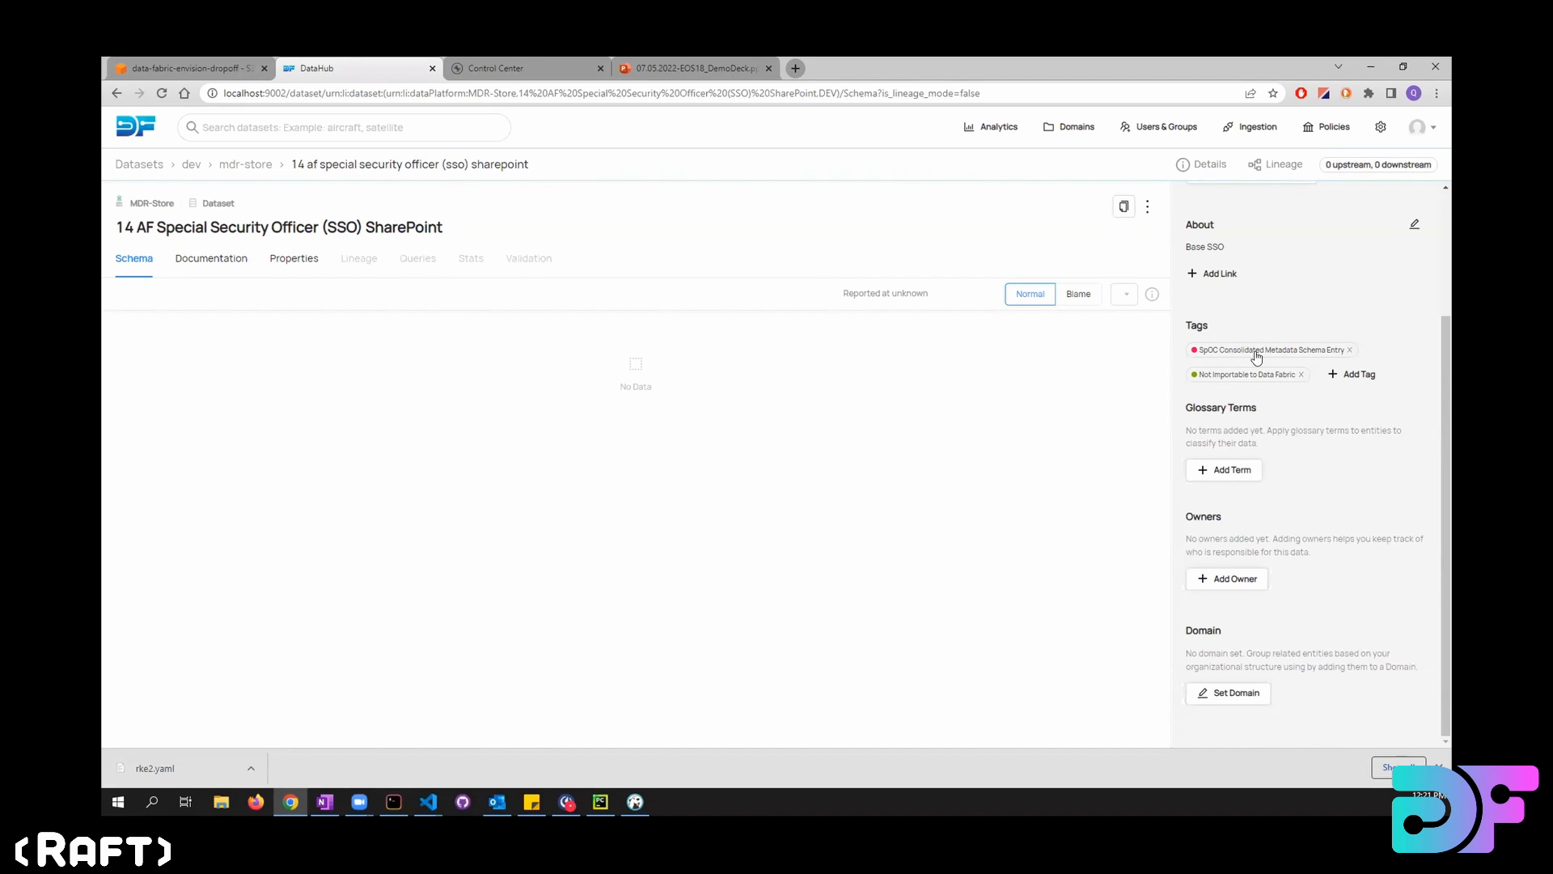
pyautogui.moveTo(468, 315)
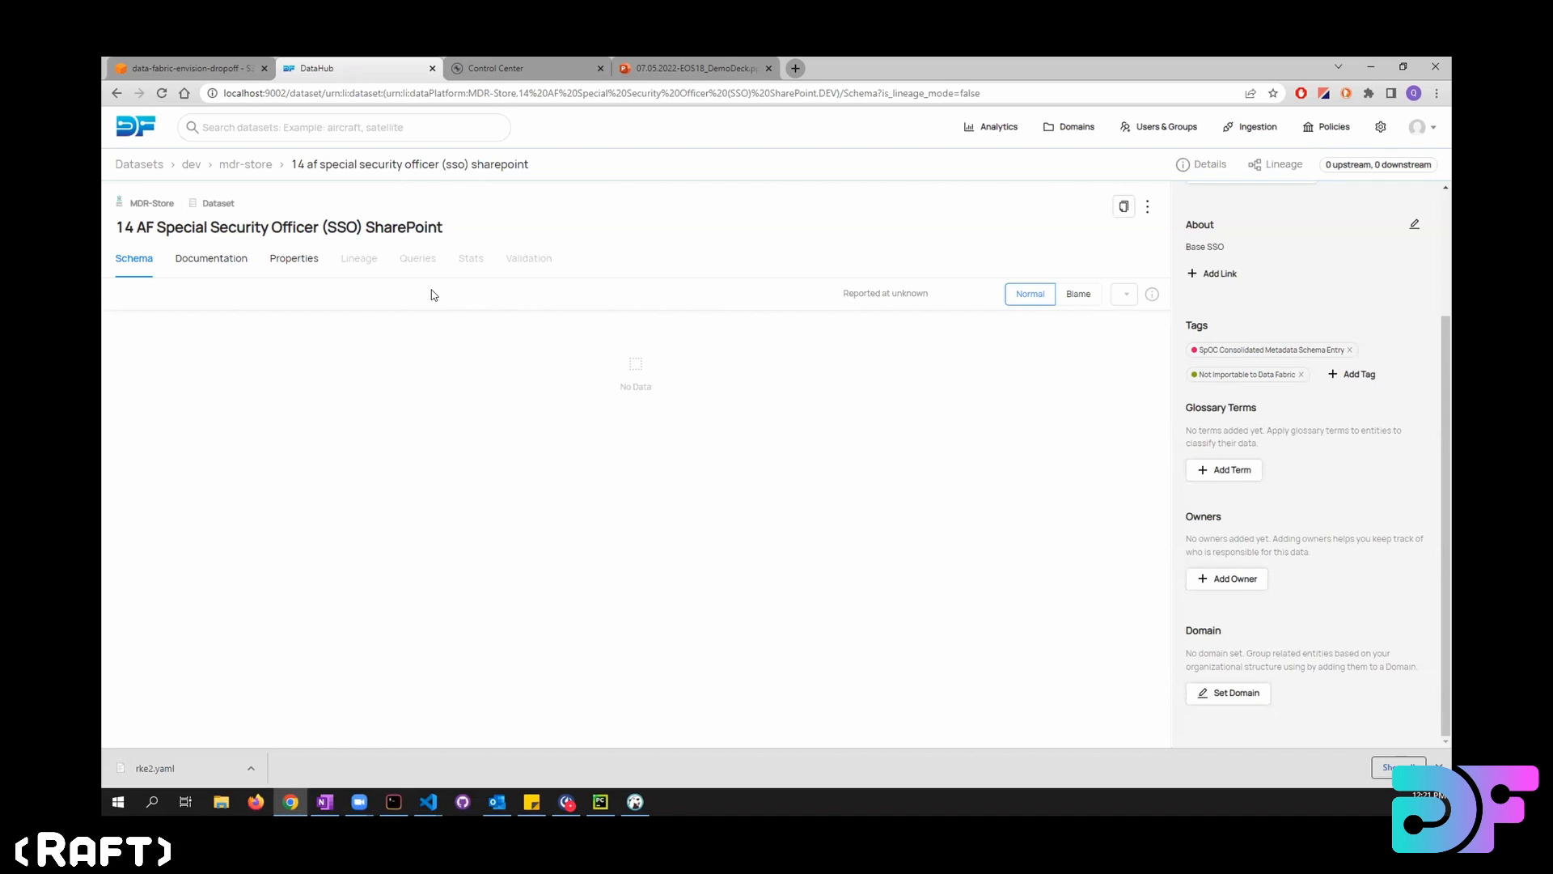
pyautogui.moveTo(1120, 288)
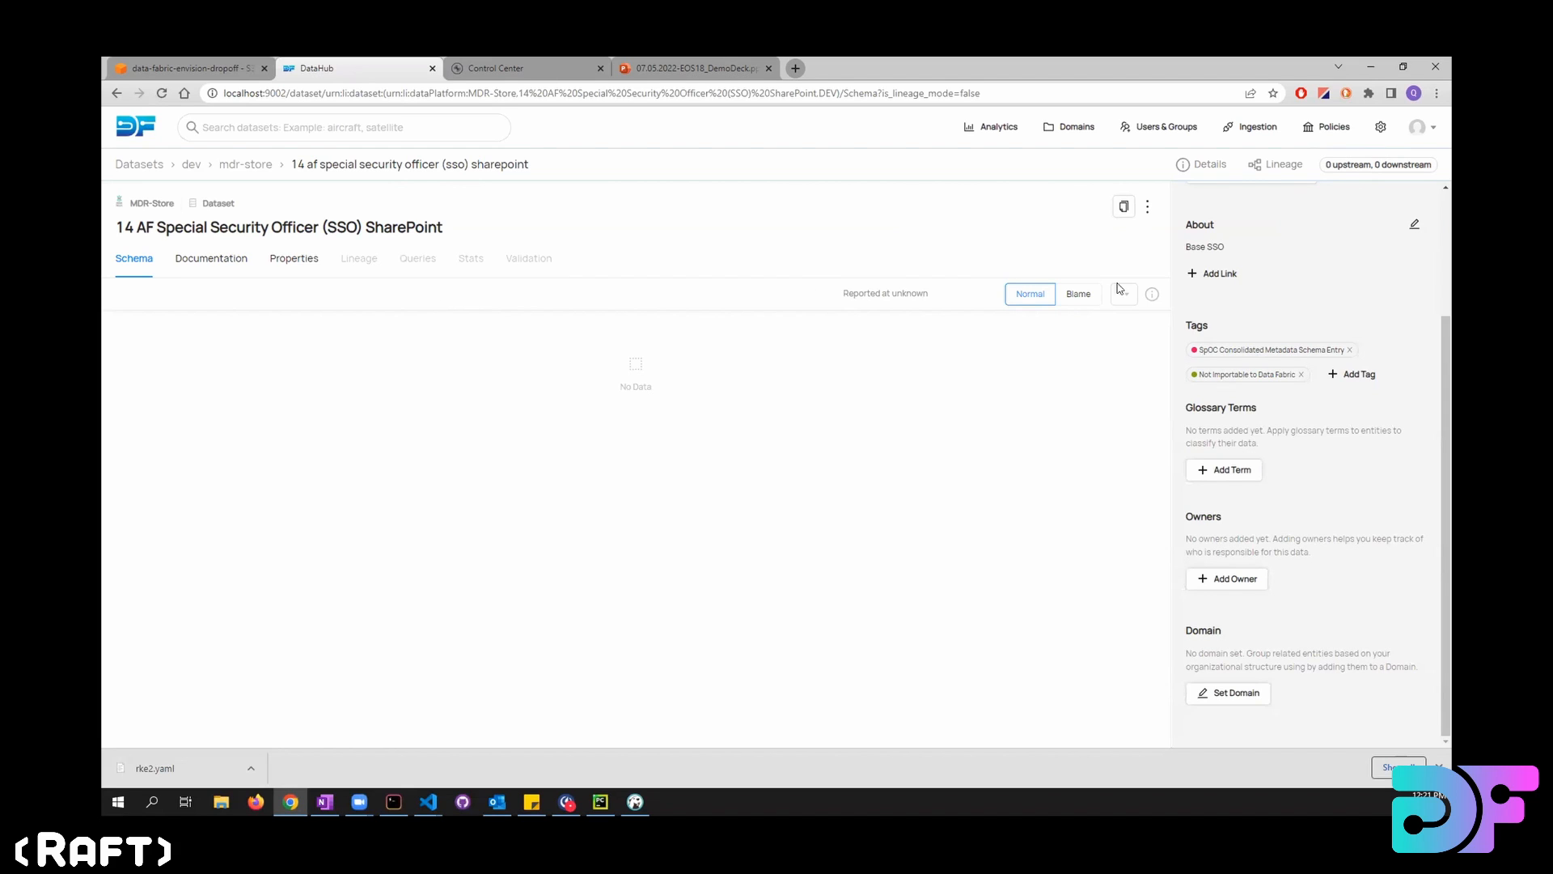
# Return to the DataHub home page with the central dataset search.
pyautogui.click(343, 126)
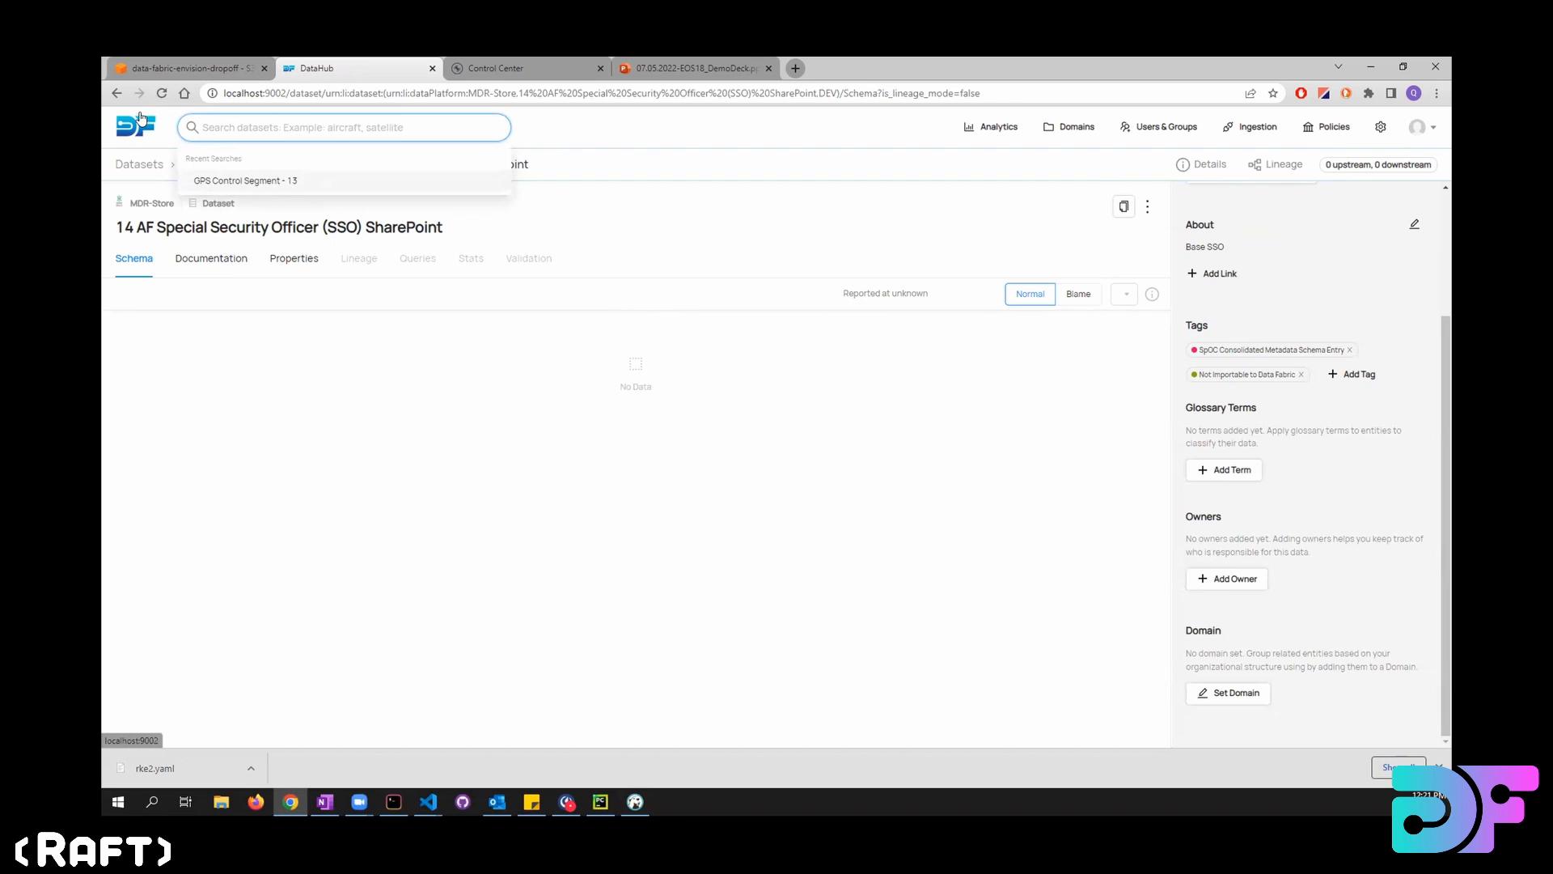
pyautogui.click(137, 126)
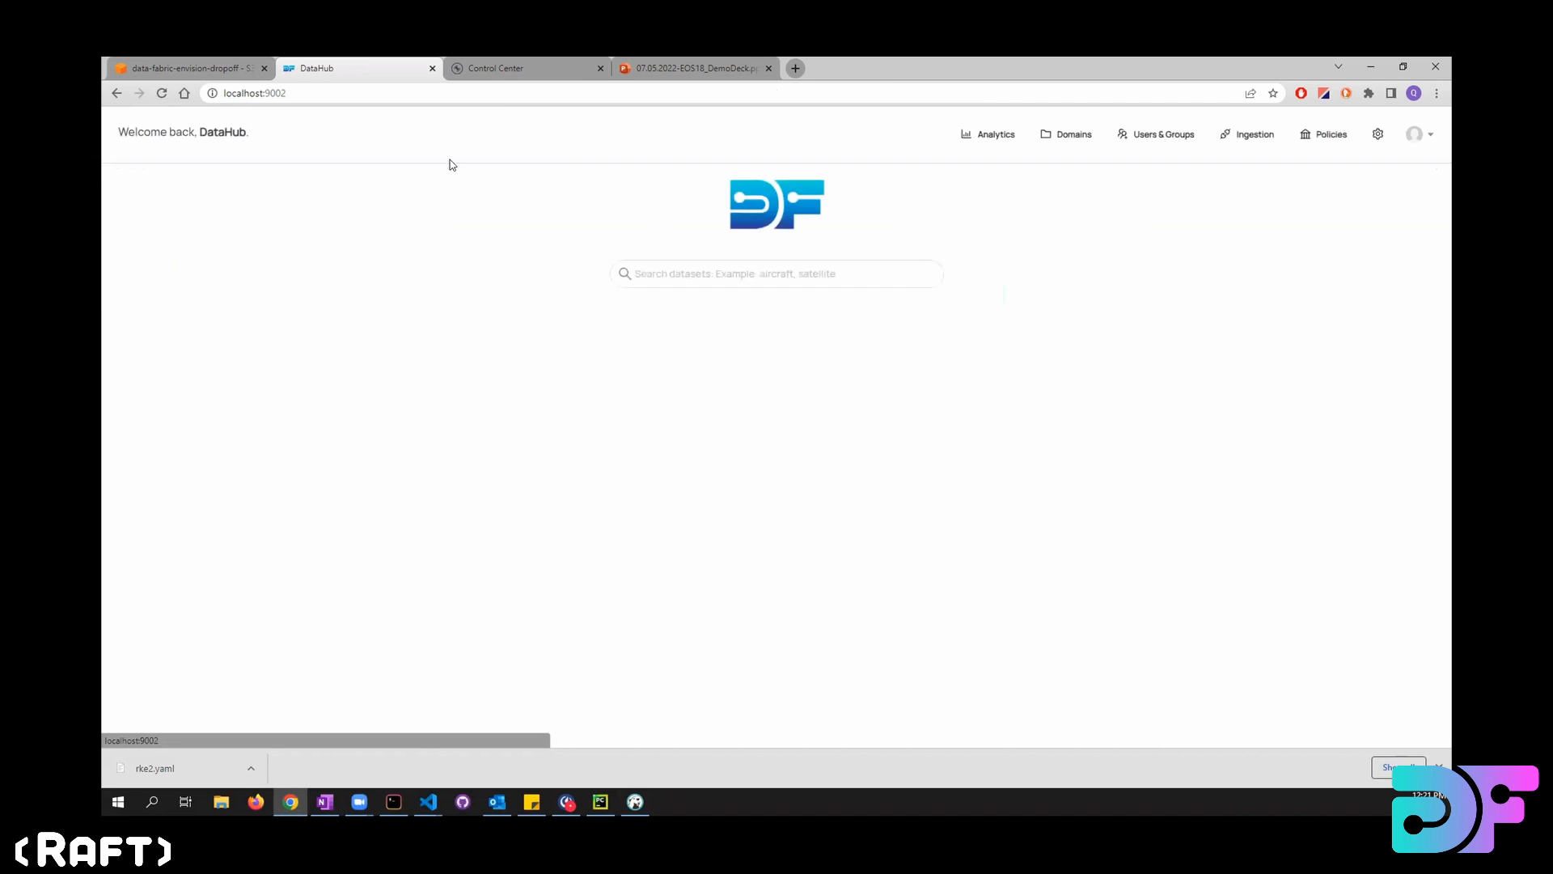